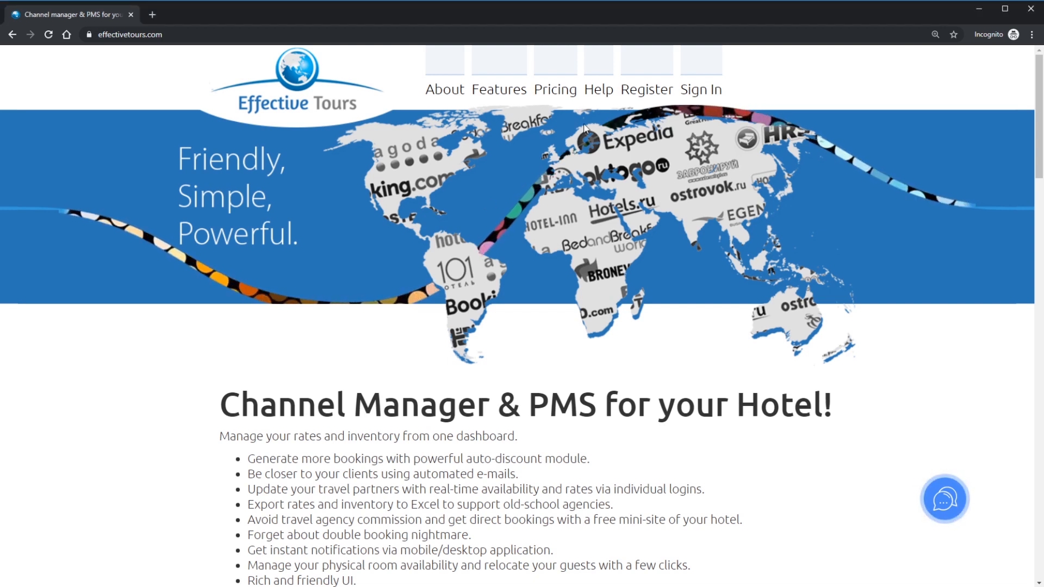
- Open the Register page and choose the company type on the new registration form
click(645, 89)
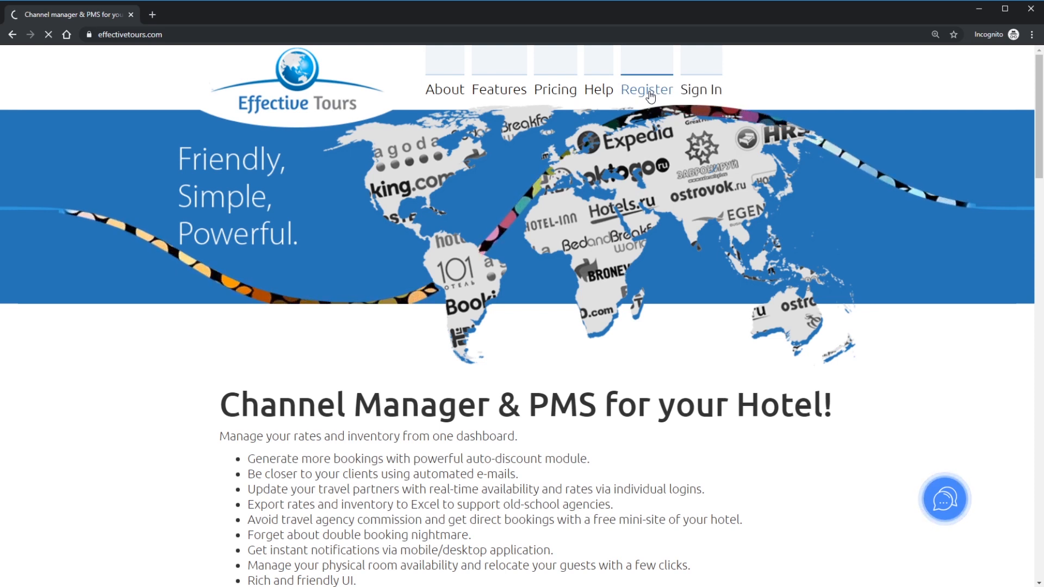
click(645, 89)
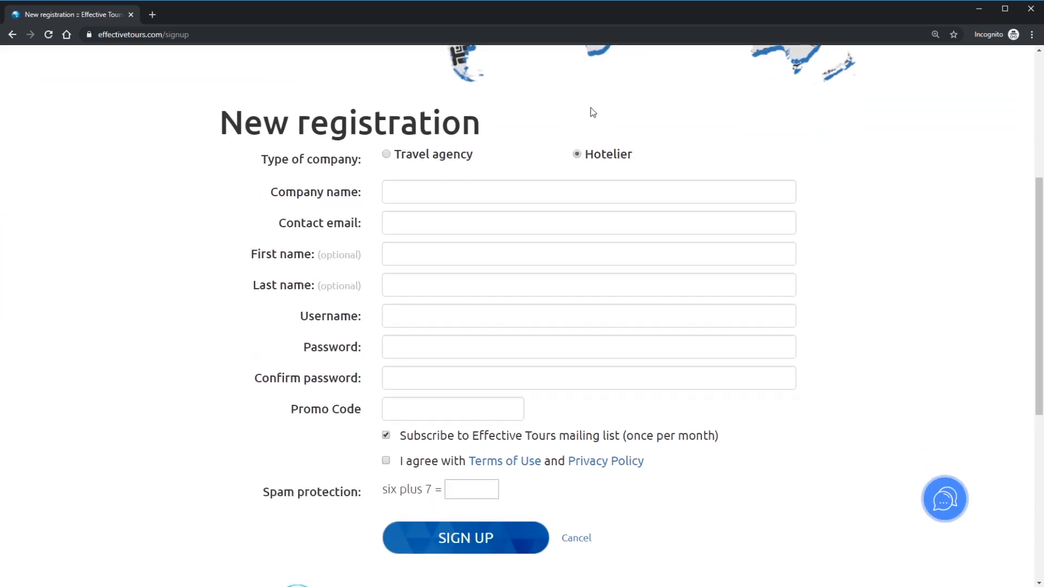
click(385, 153)
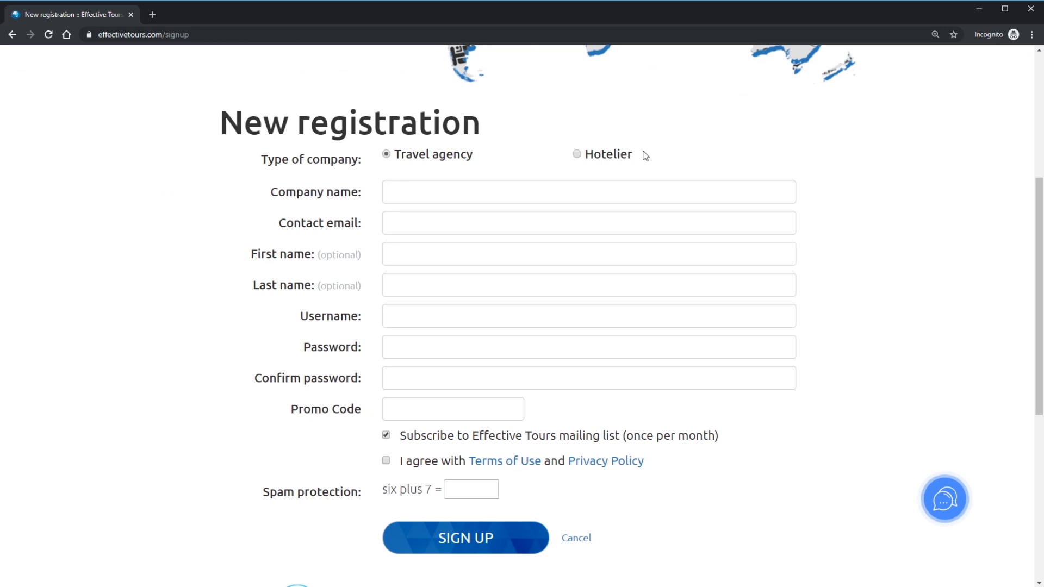
mouse_move(637, 155)
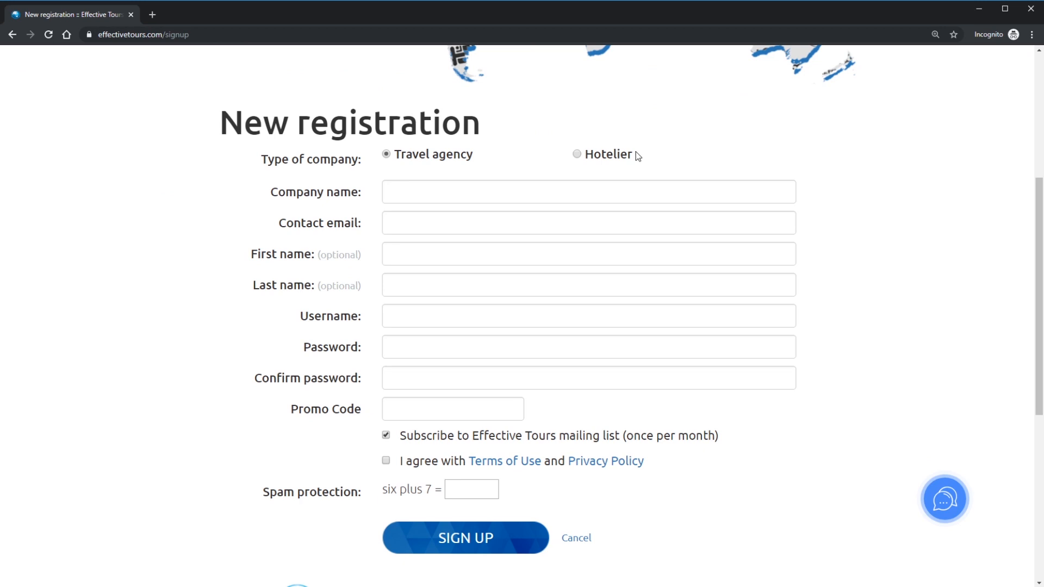
mouse_move(628, 157)
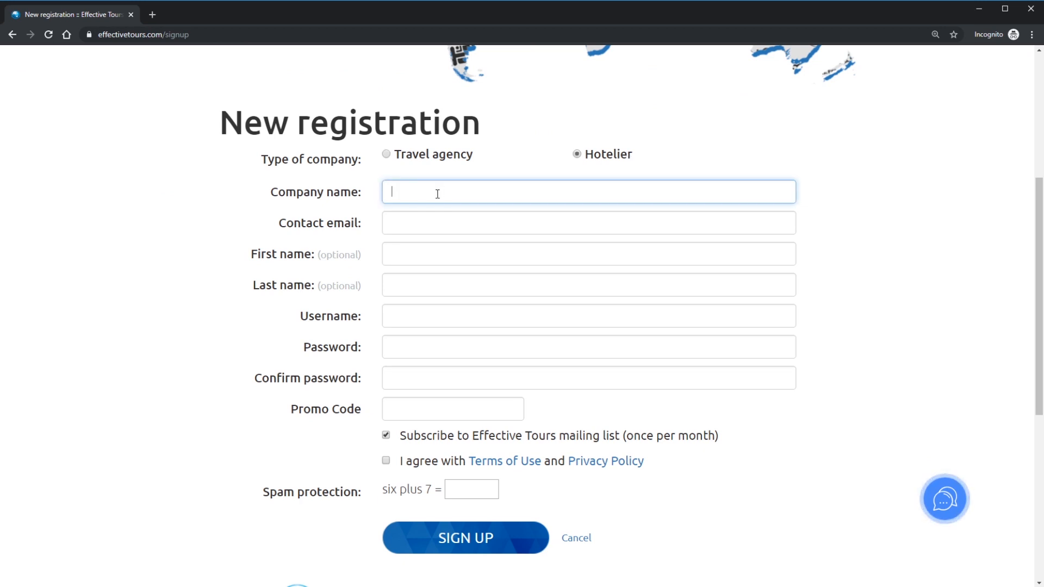
- Fill in company name ET Demo Hotel, the support email, first name Alex and the password fields
text(ET Demo Hotel)
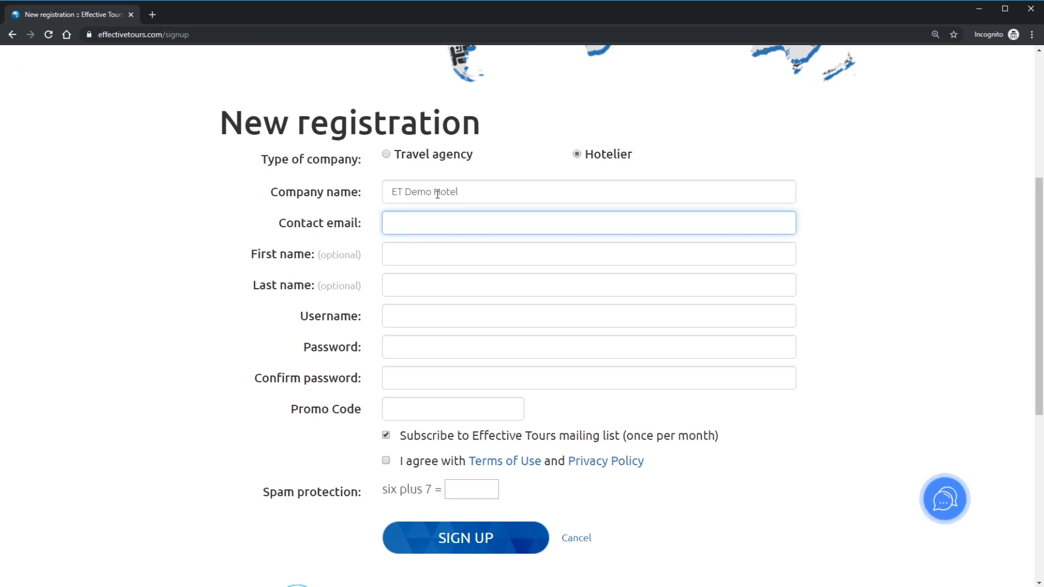
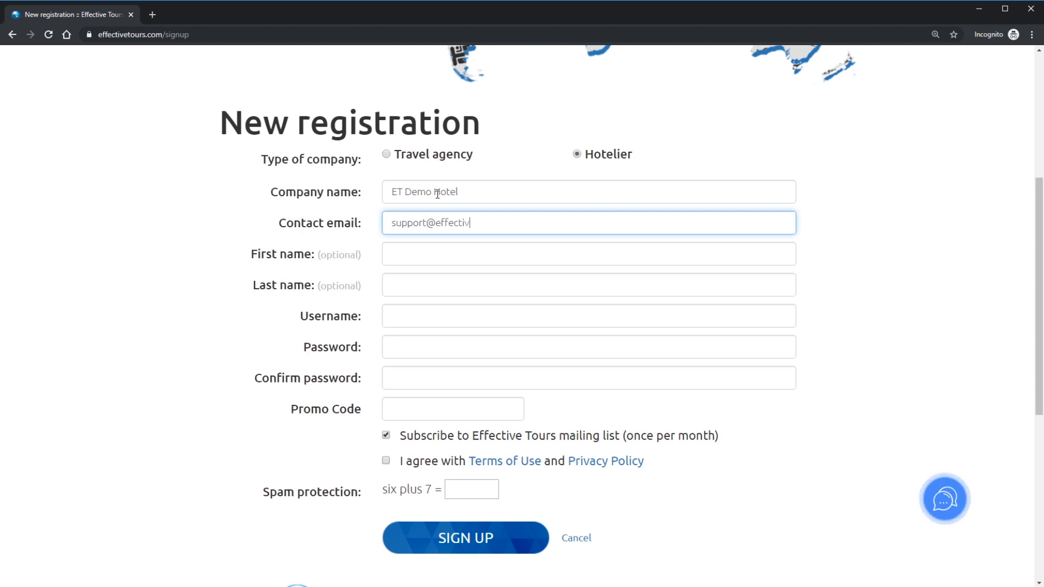
text(Alex)
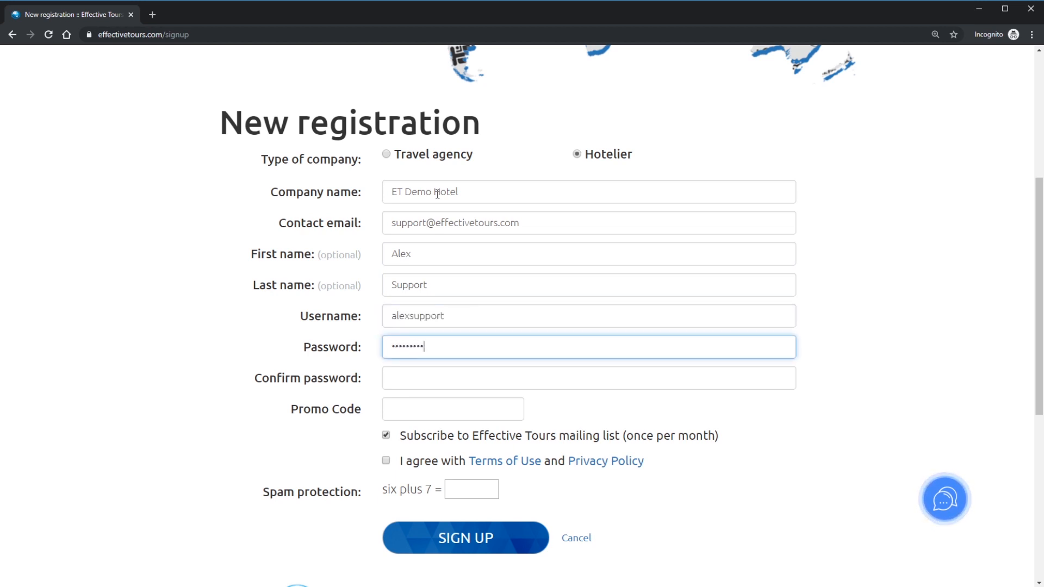
click(452, 407)
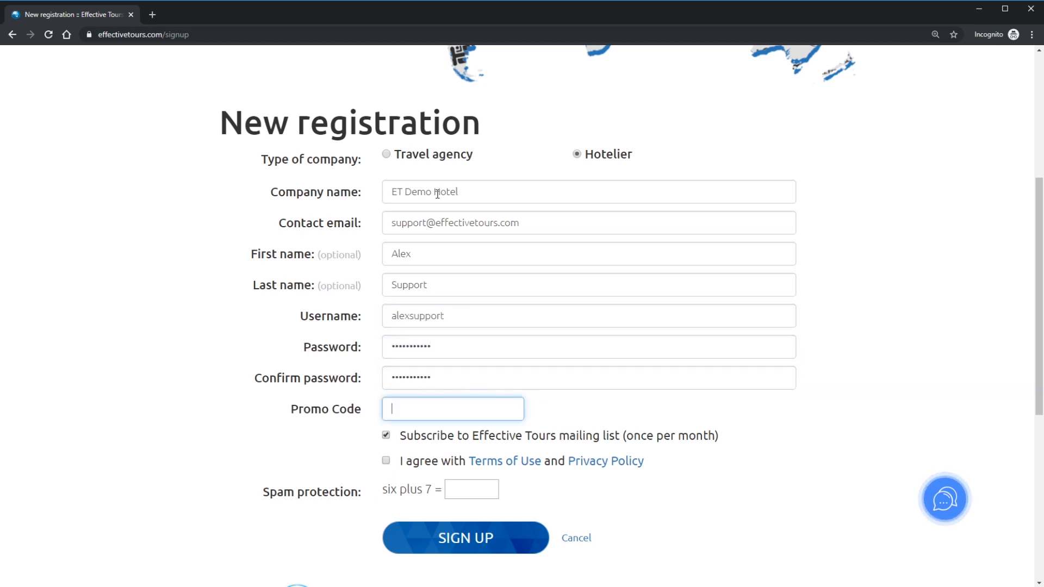
- Agree to the terms, answer 13 for spam protection and submit with SIGN UP
click(385, 460)
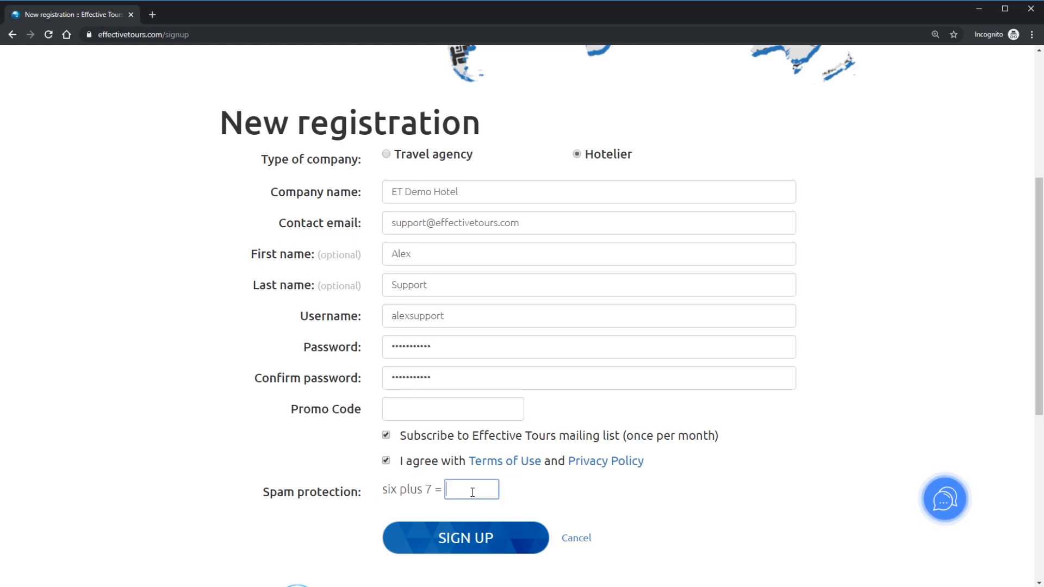
text(13)
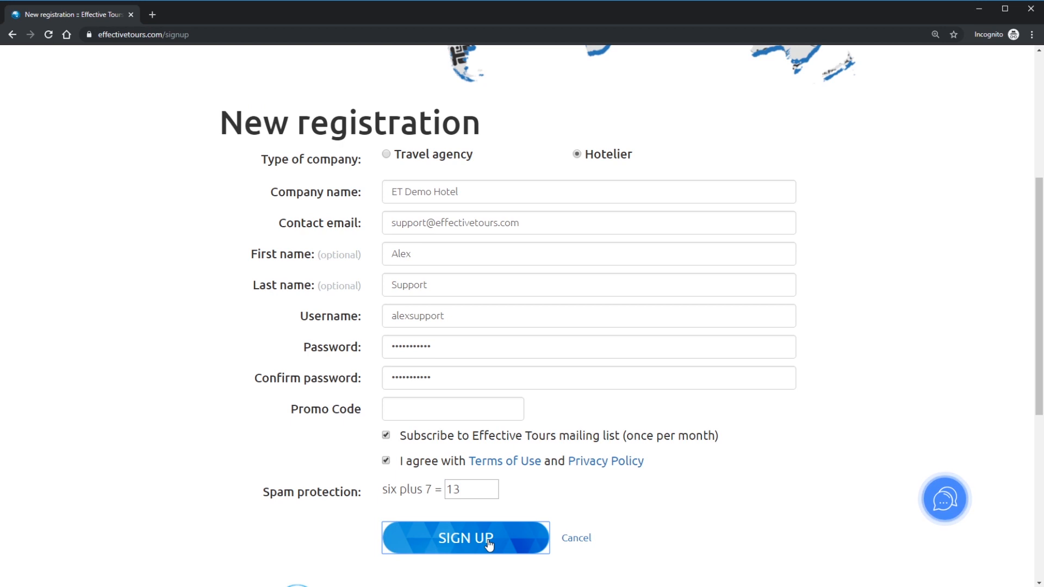
click(465, 539)
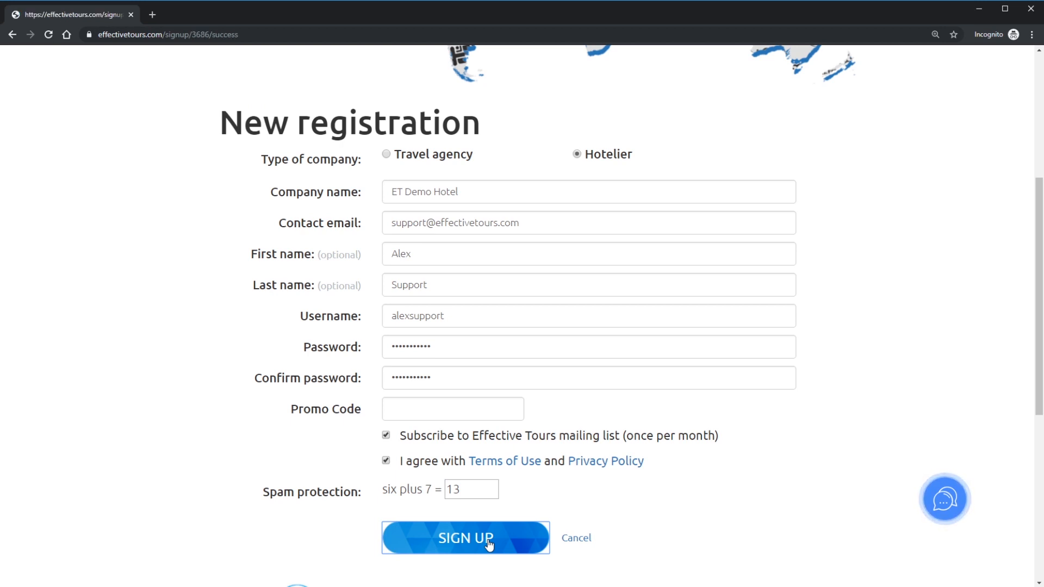
- Reach the 'Please confirm your registration' page and scroll down to read it
click(466, 538)
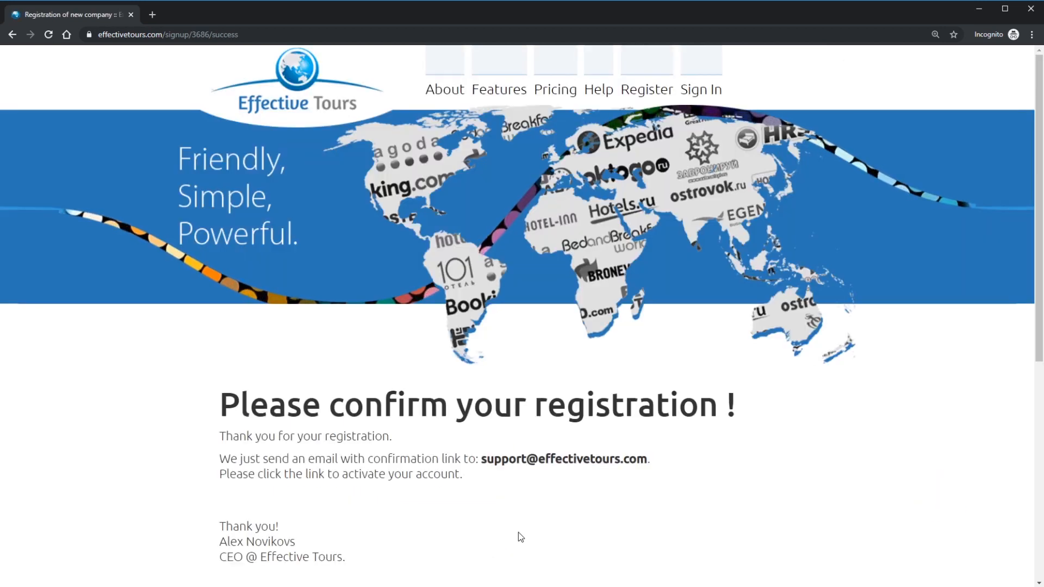
scroll(down, 3)
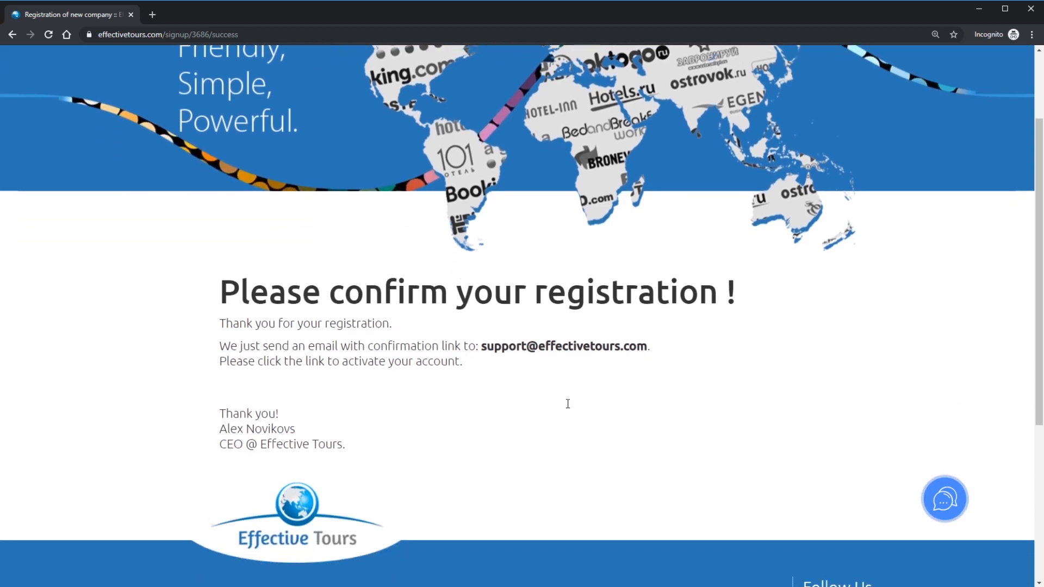
mouse_move(447, 404)
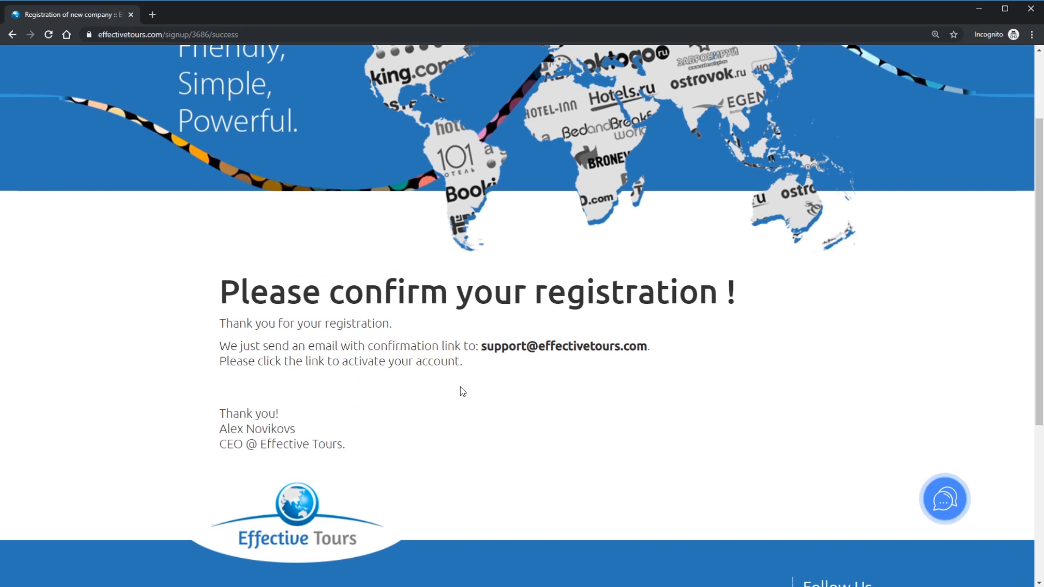
mouse_move(736, 568)
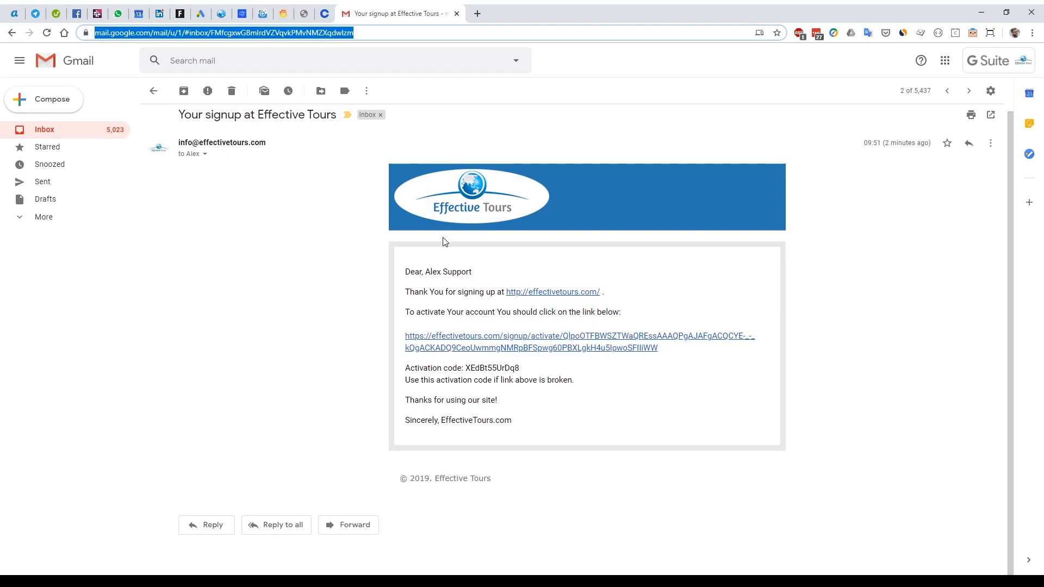
mouse_move(545, 341)
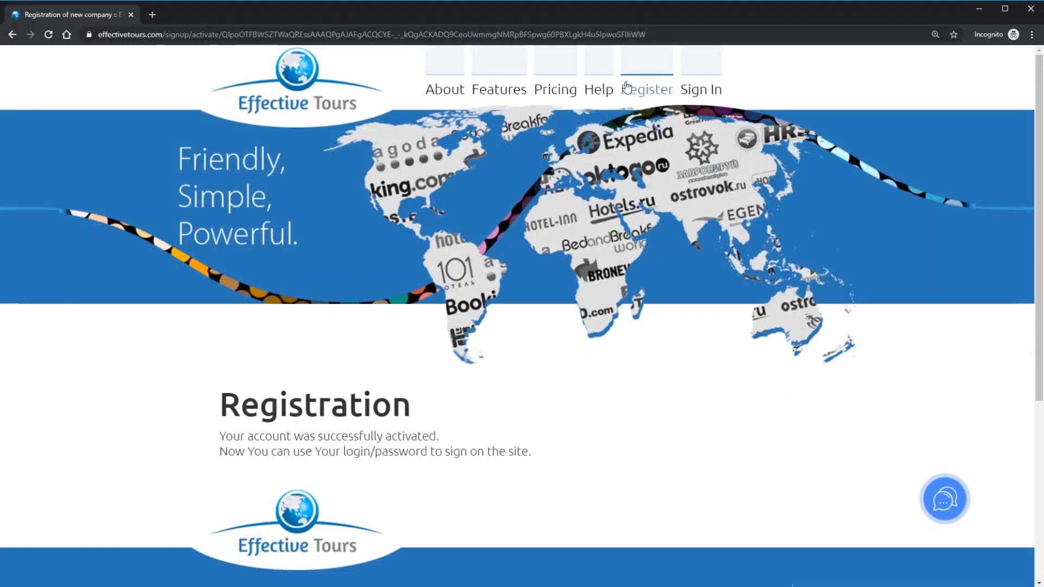
mouse_move(615, 85)
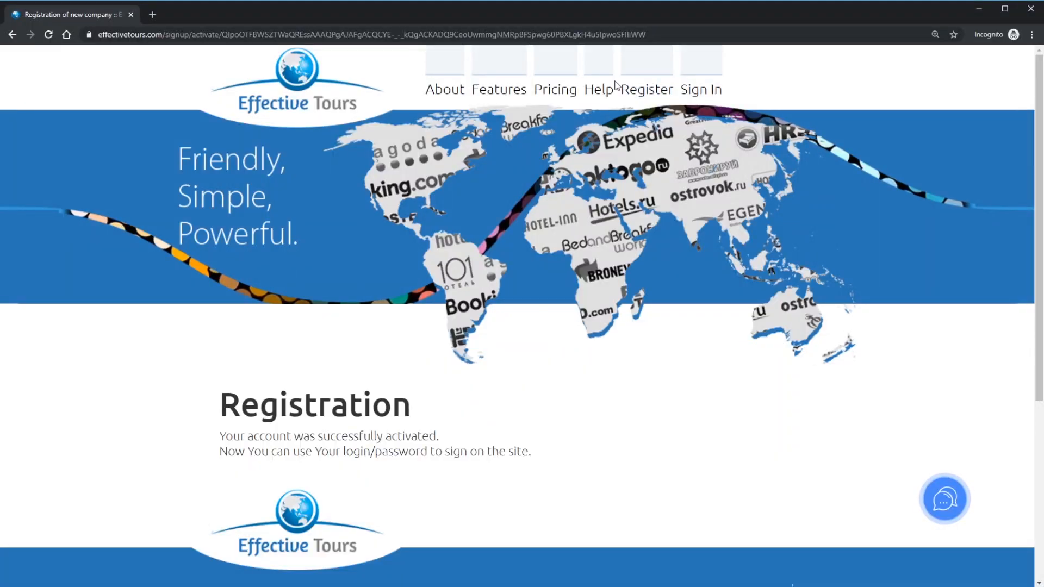
mouse_move(554, 89)
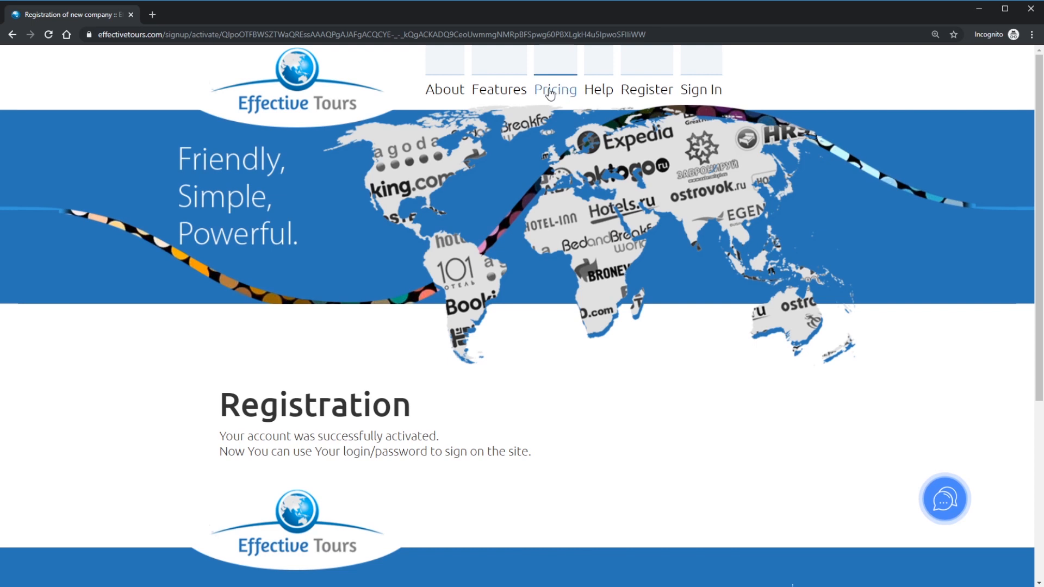
mouse_move(543, 93)
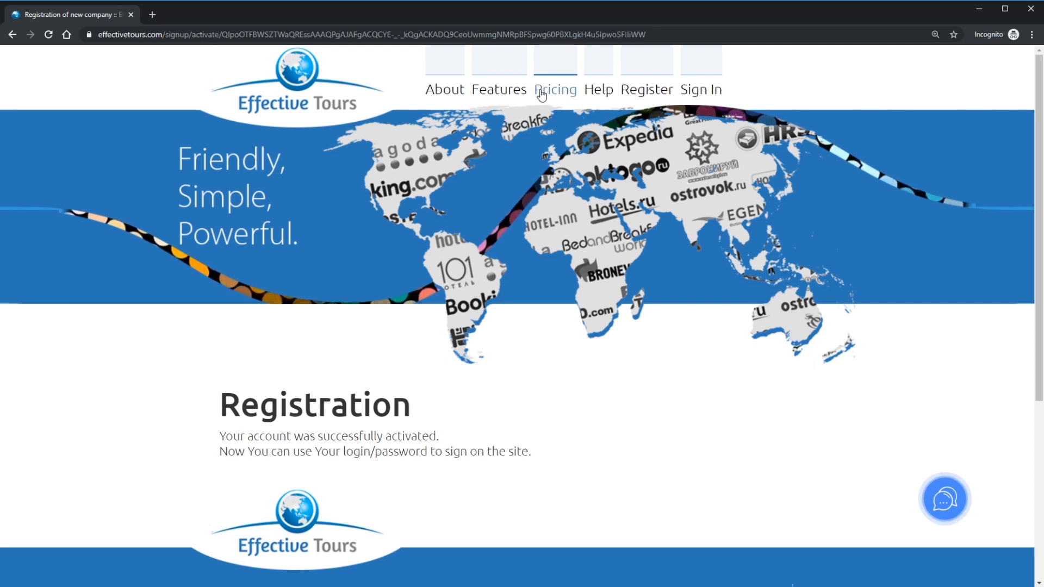
mouse_move(499, 89)
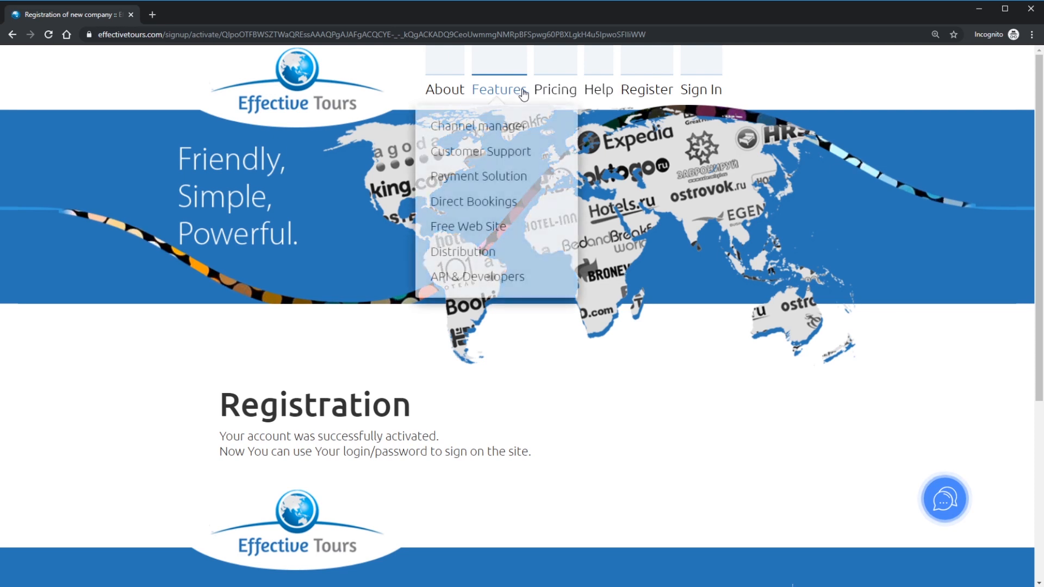
mouse_move(618, 96)
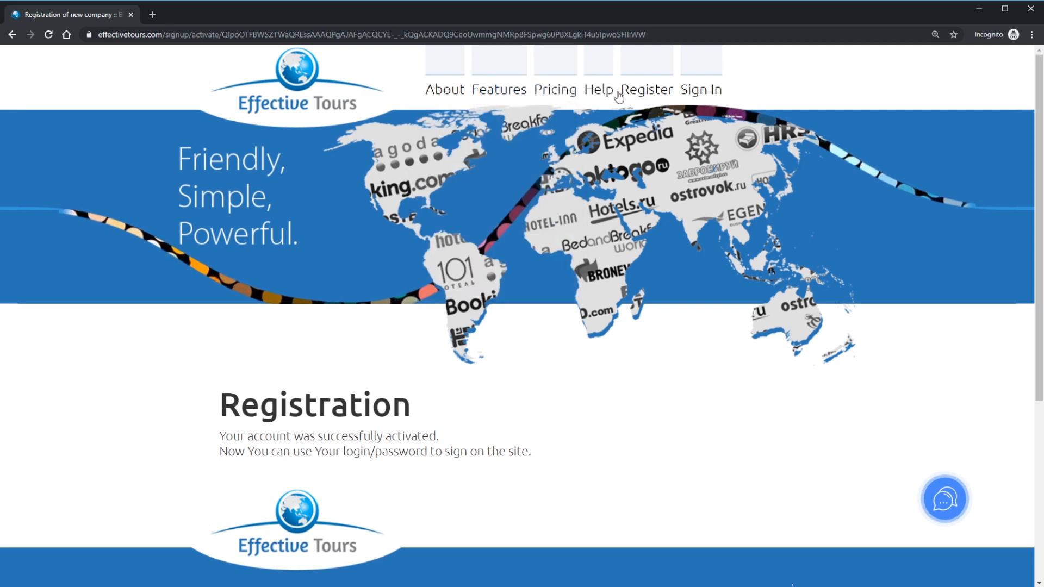
mouse_move(645, 89)
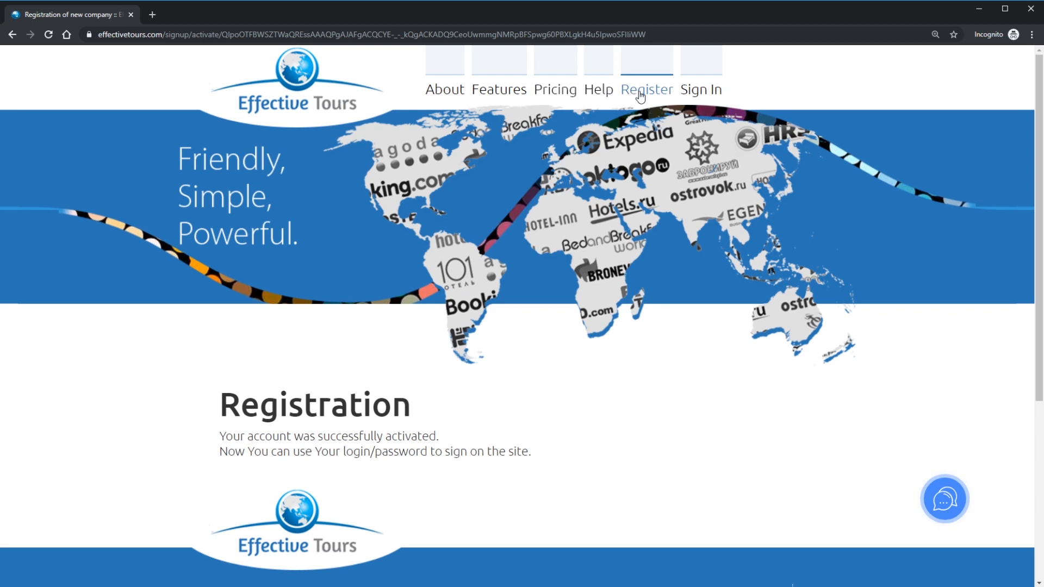
mouse_move(700, 89)
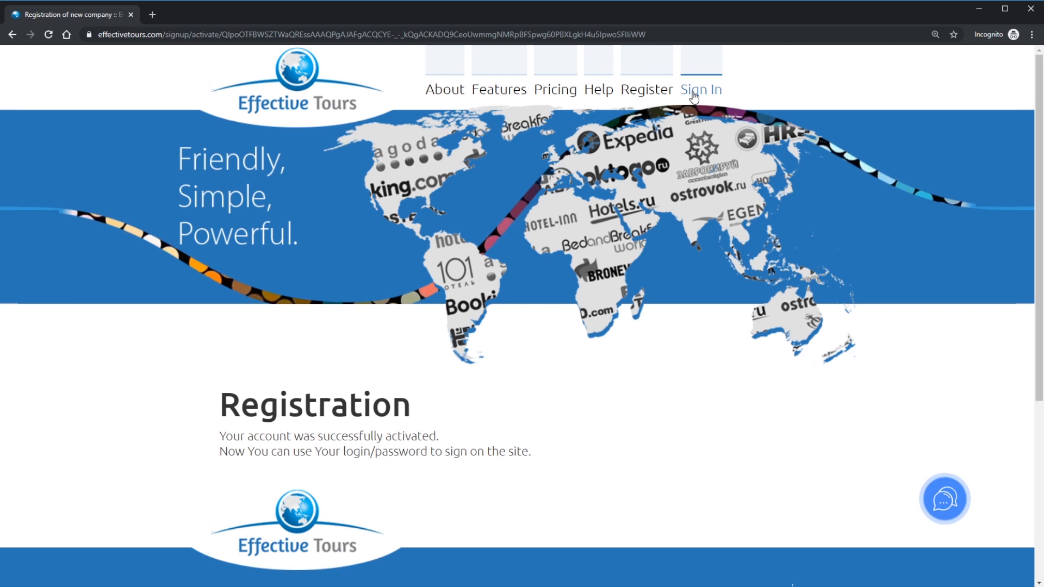
- Sign in with the new hotelier username and password to reach the company settings wizard
click(700, 89)
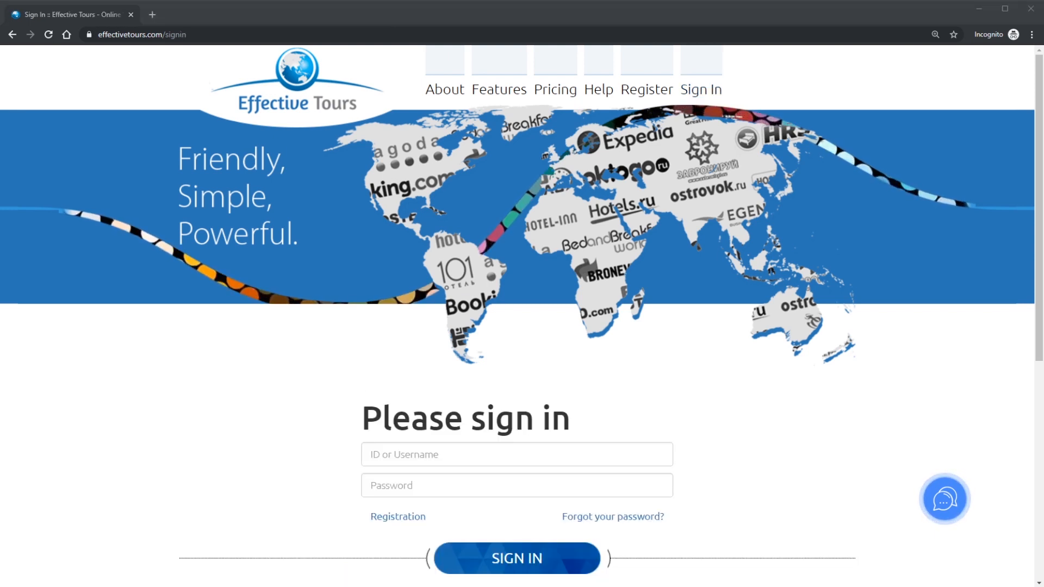
click(433, 454)
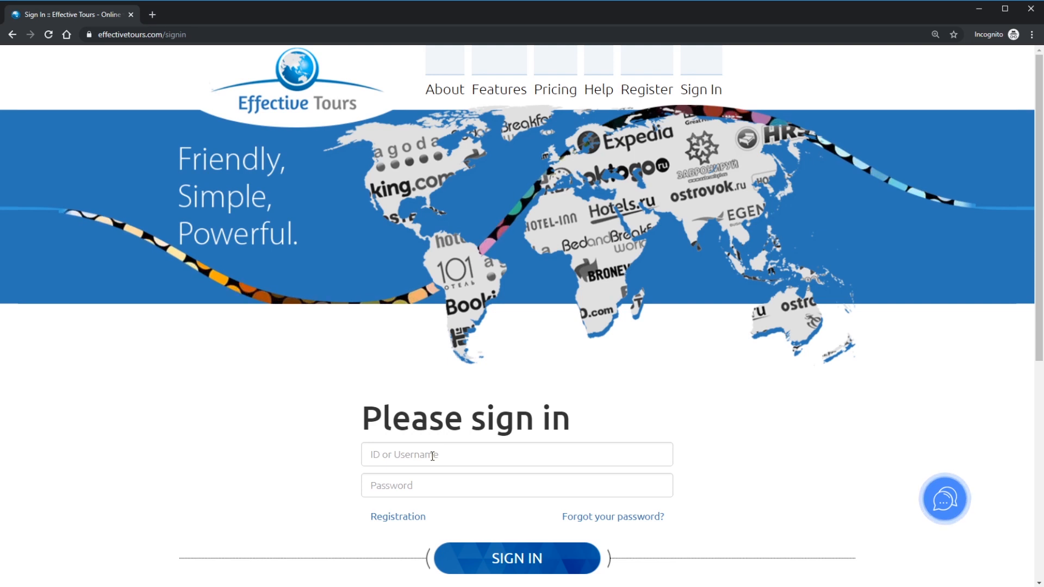
text(ale)
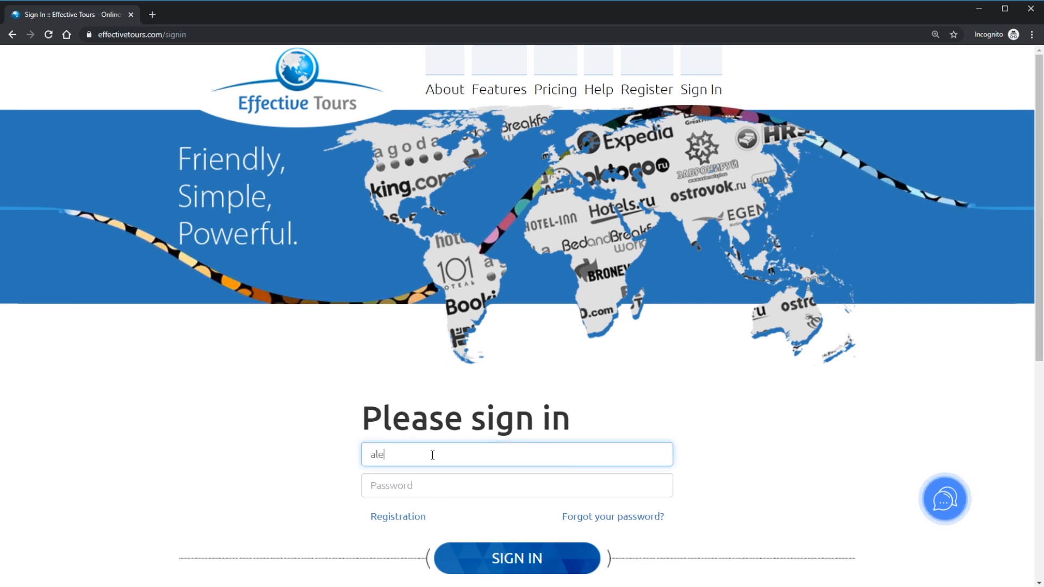
text(xsupport)
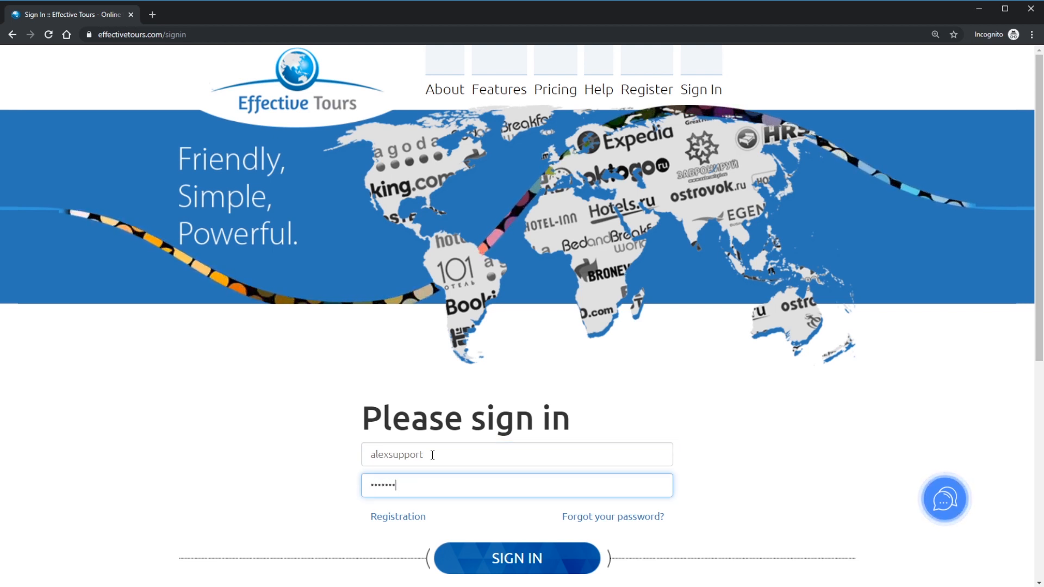
click(515, 558)
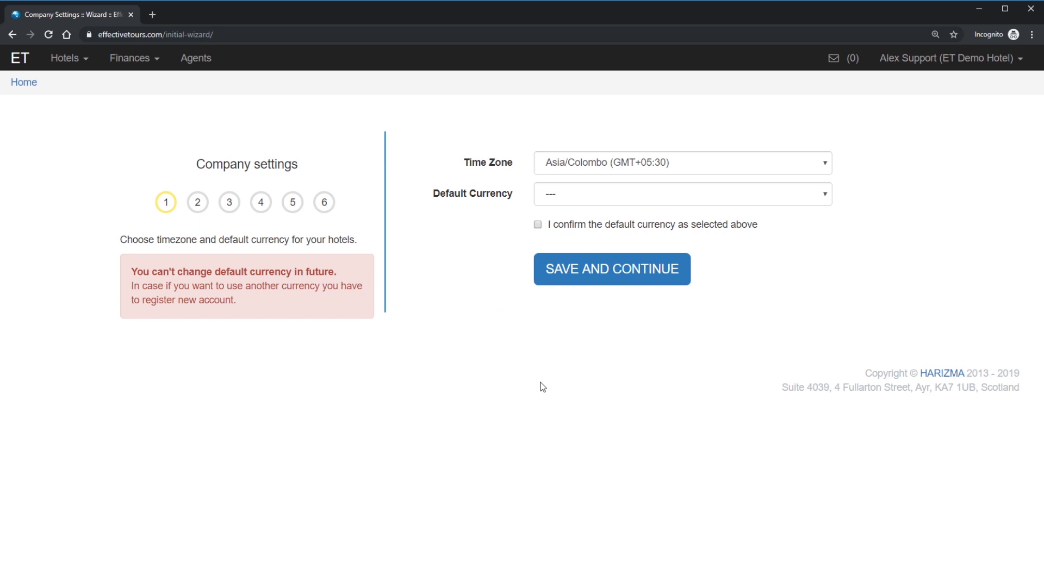
mouse_move(247, 307)
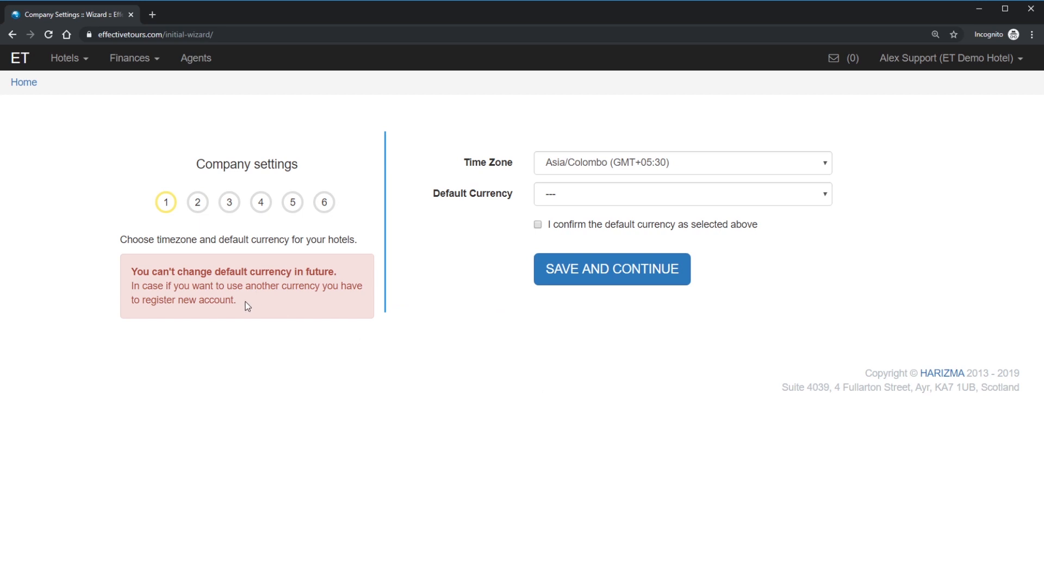
mouse_move(607, 165)
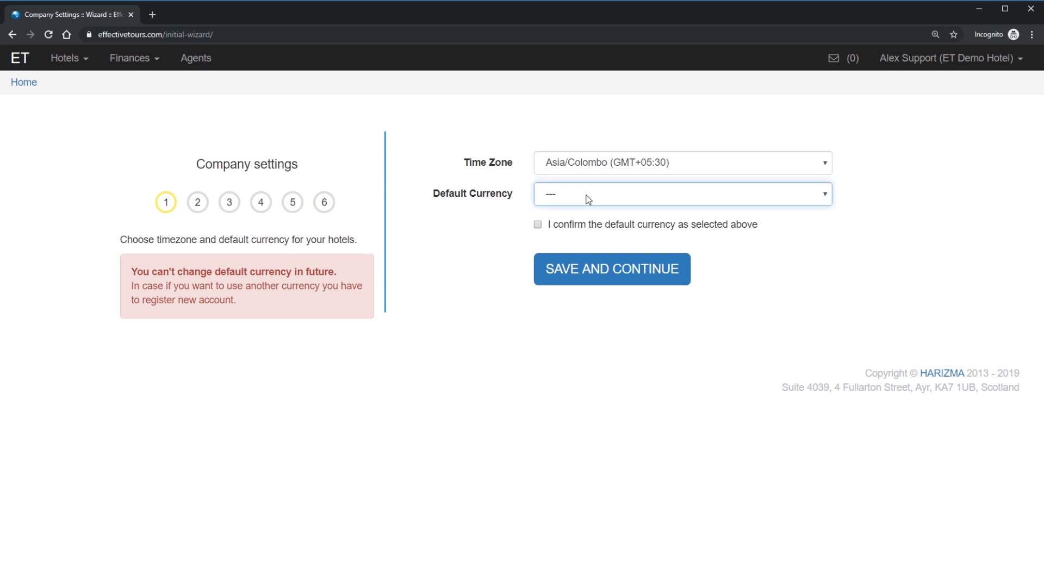
- Set the Default Currency to US Dollar in the company settings
click(681, 194)
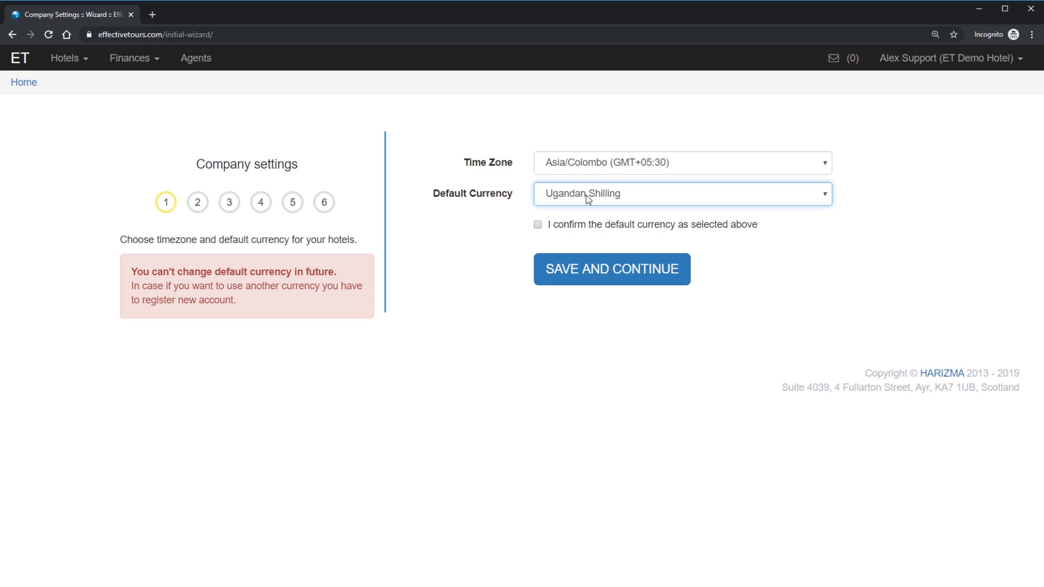
mouse_move(598, 206)
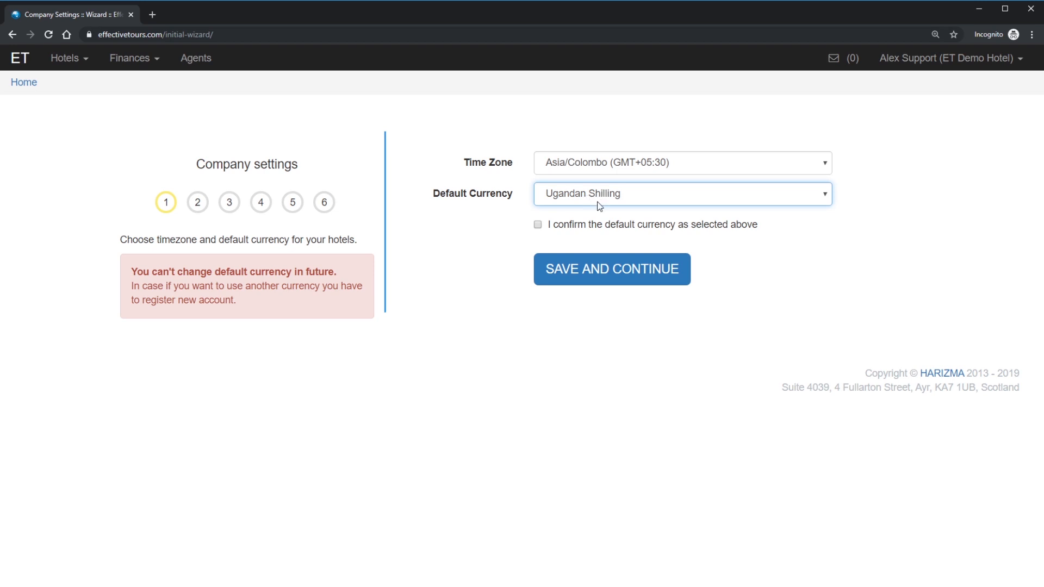
mouse_move(630, 343)
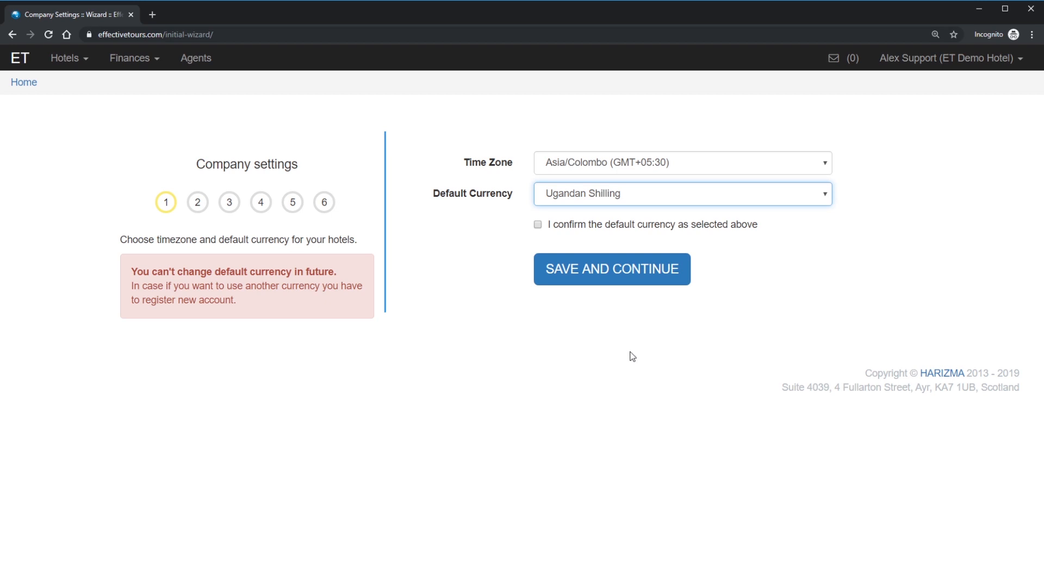
mouse_move(636, 377)
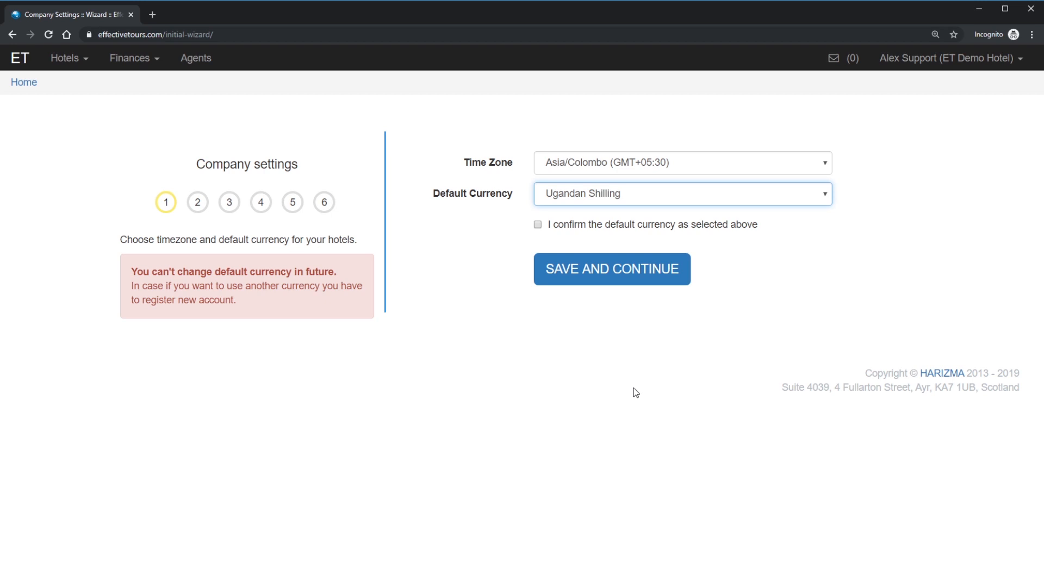
click(680, 193)
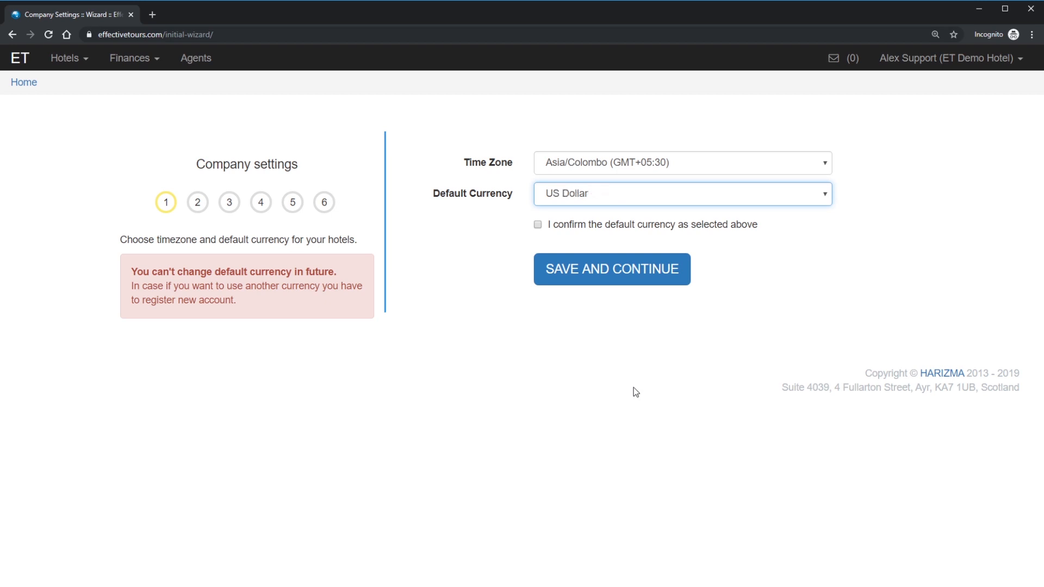
mouse_move(559, 225)
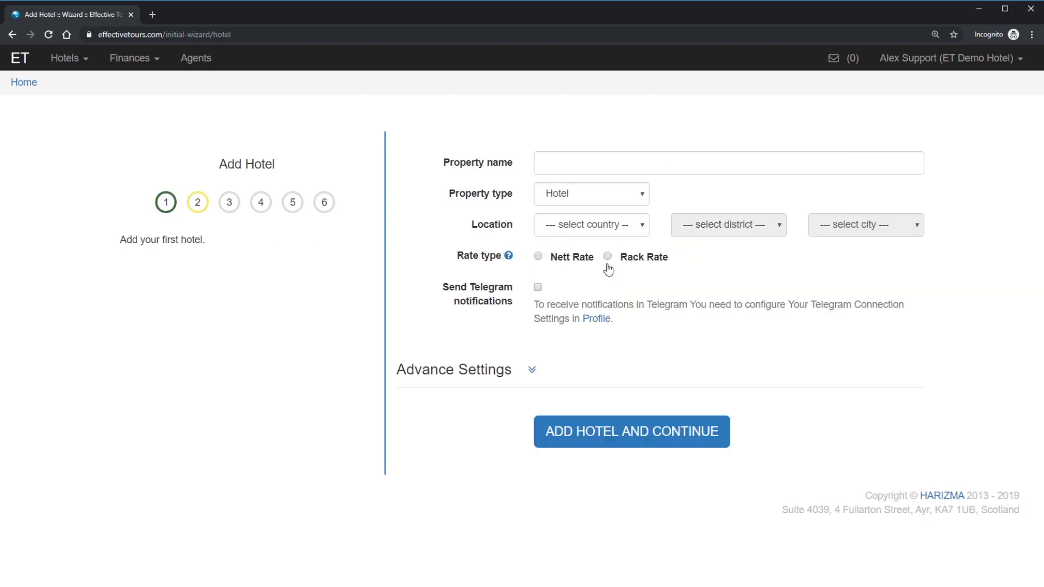
- Name the property 'Demo Property From ET' and set its country to Sri Lanka, then choose the district
text(Demo Property From ET)
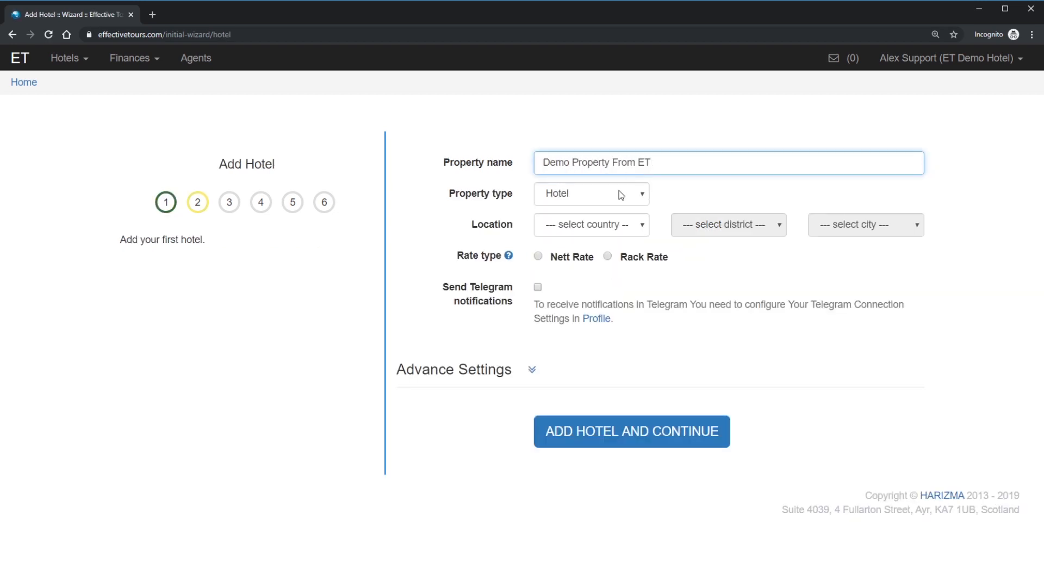
click(590, 224)
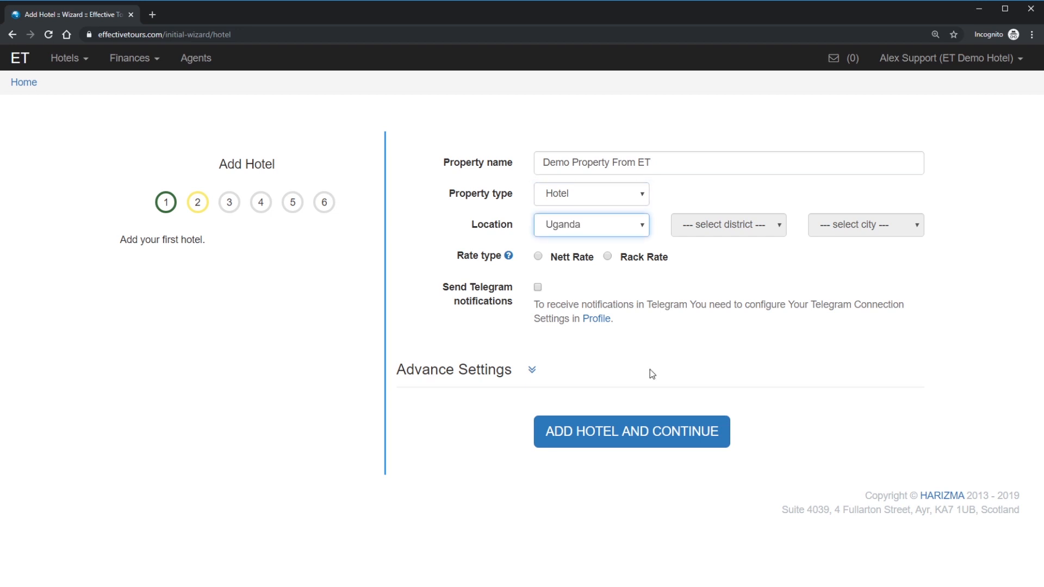
click(589, 224)
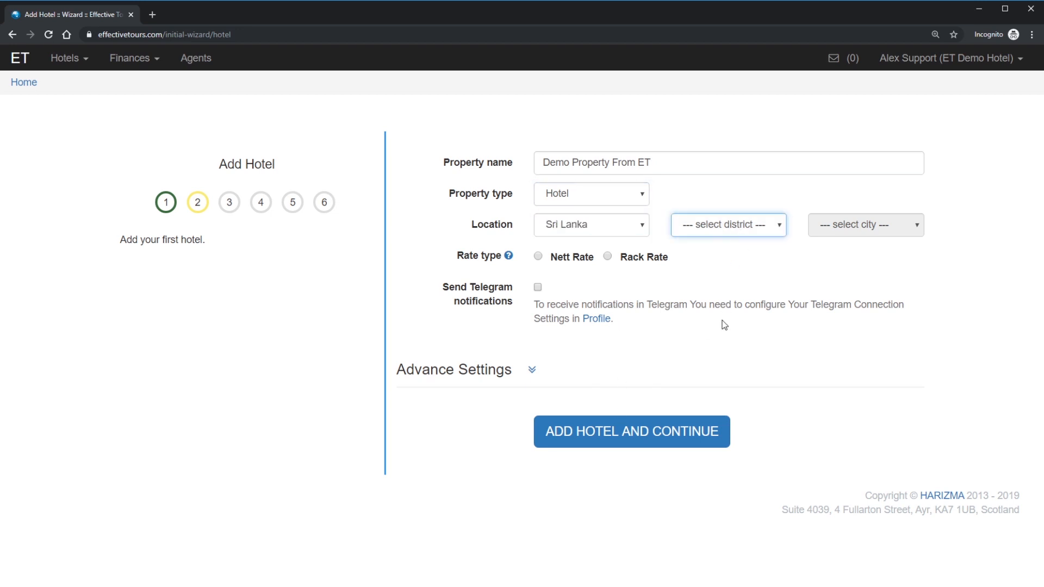
click(727, 224)
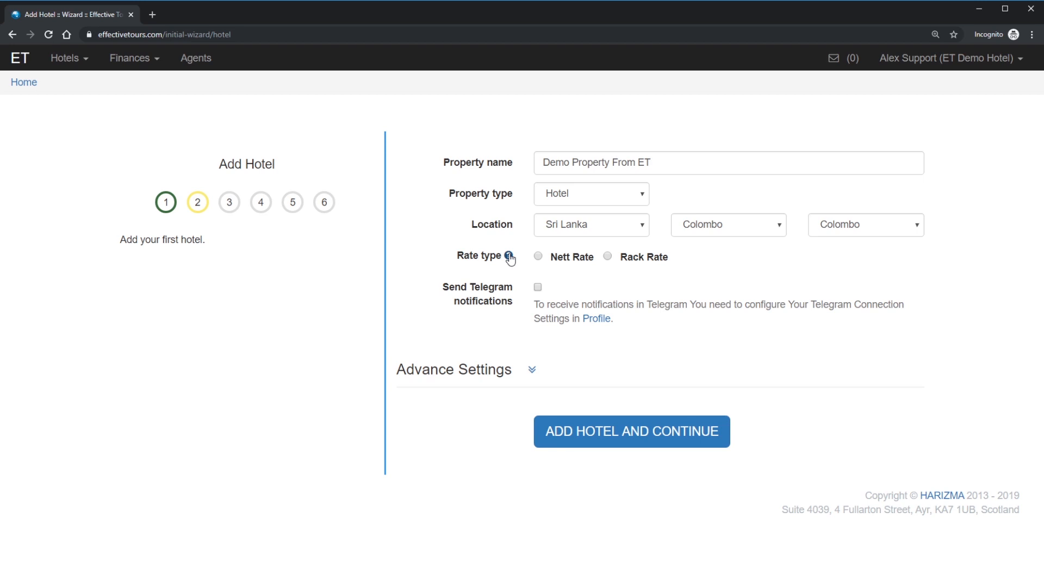
mouse_move(576, 288)
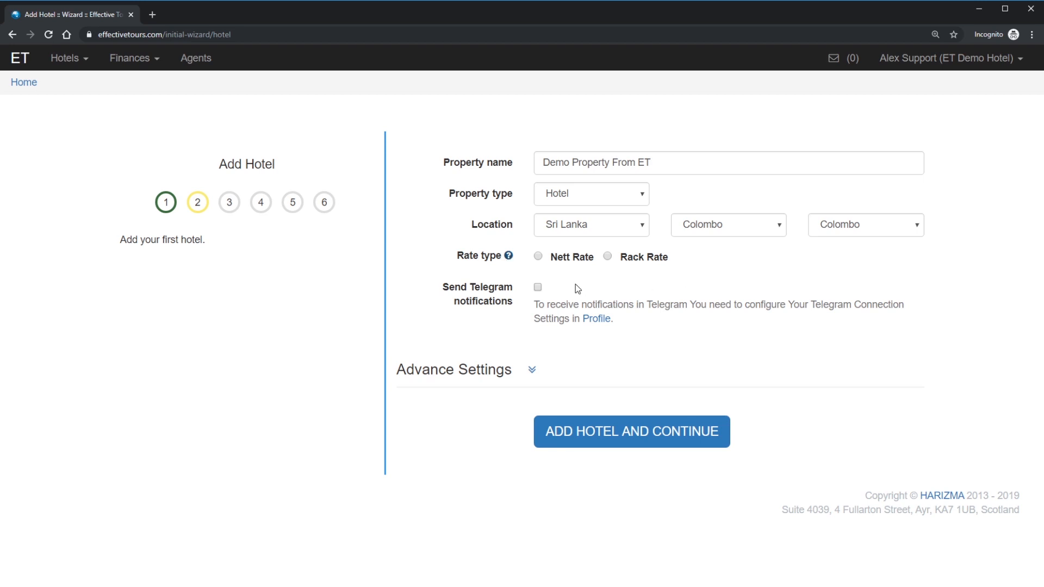
mouse_move(533, 268)
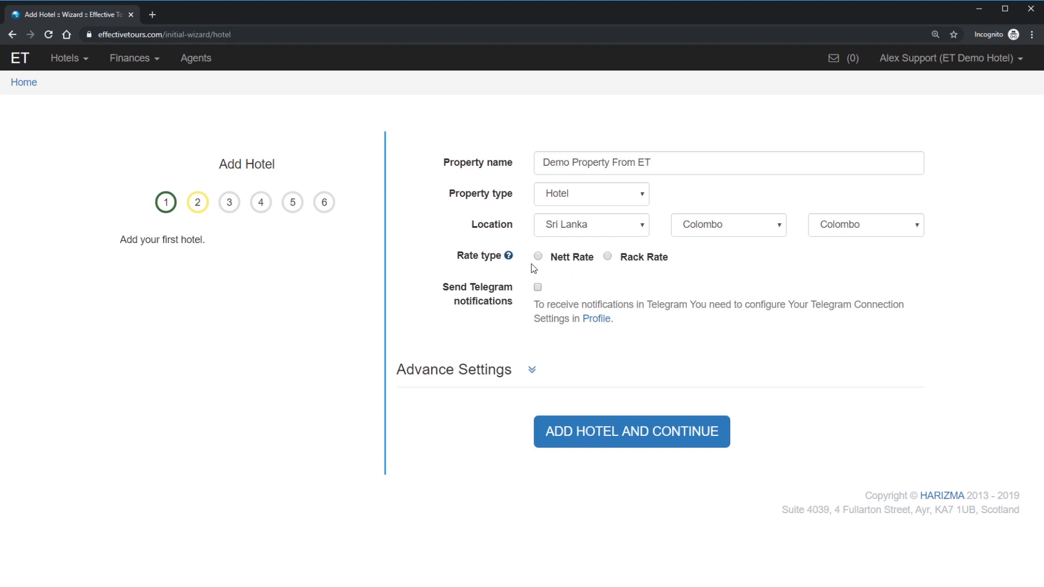
mouse_move(541, 261)
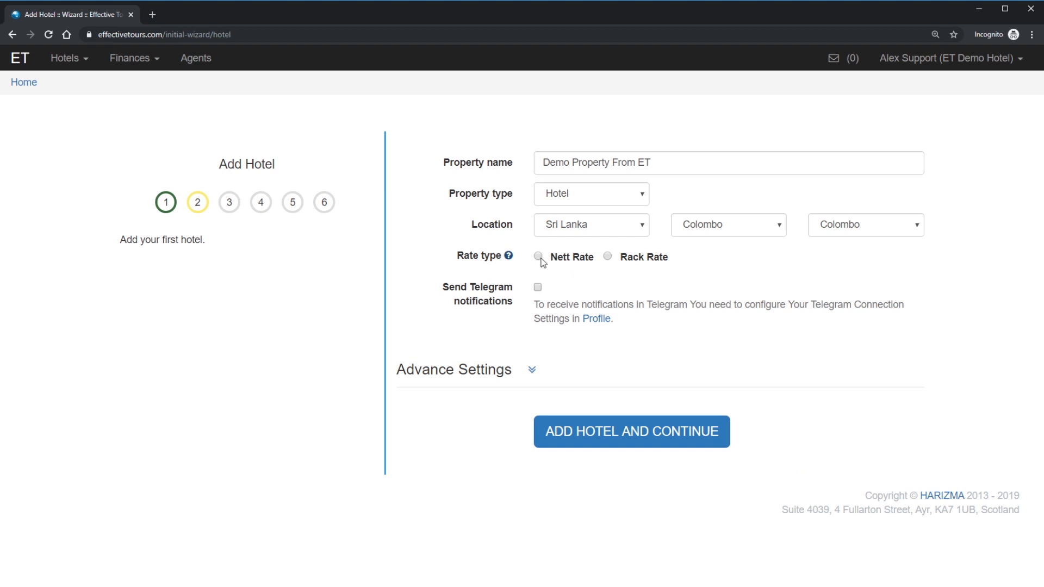
- Choose Nett Rate as the rate type and review the Advance Settings section
click(538, 257)
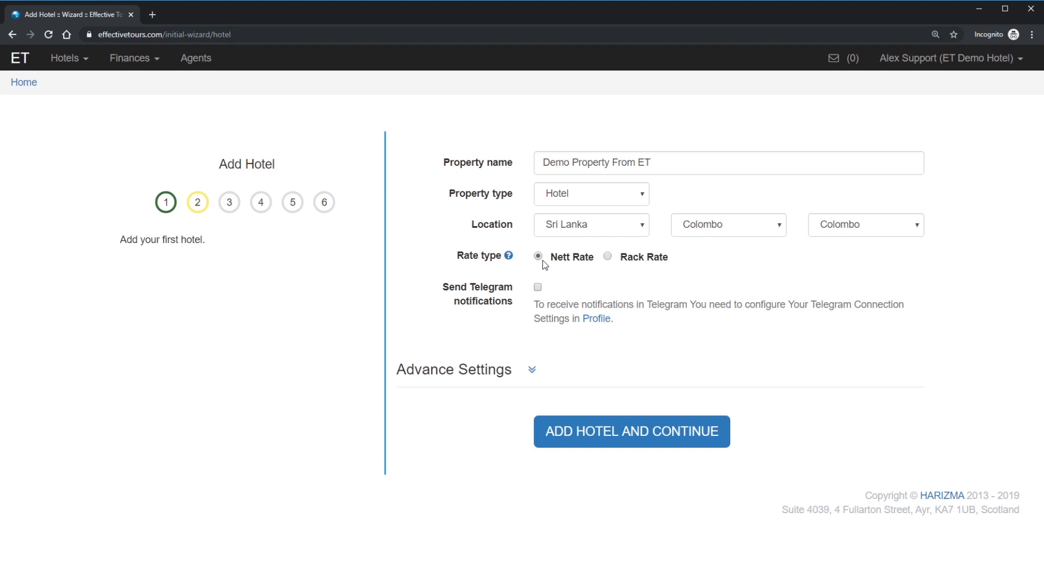
mouse_move(596, 319)
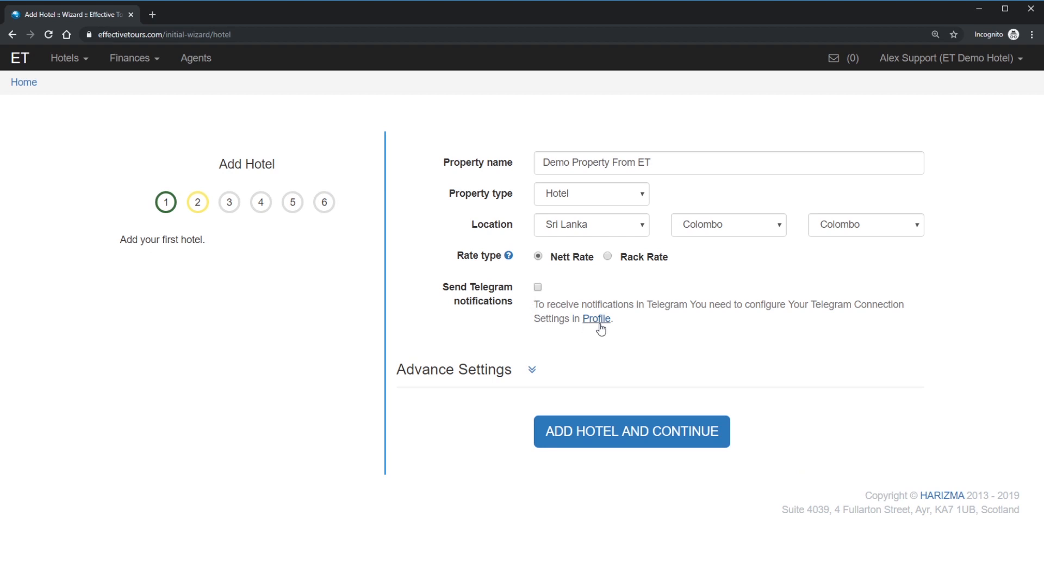
click(596, 319)
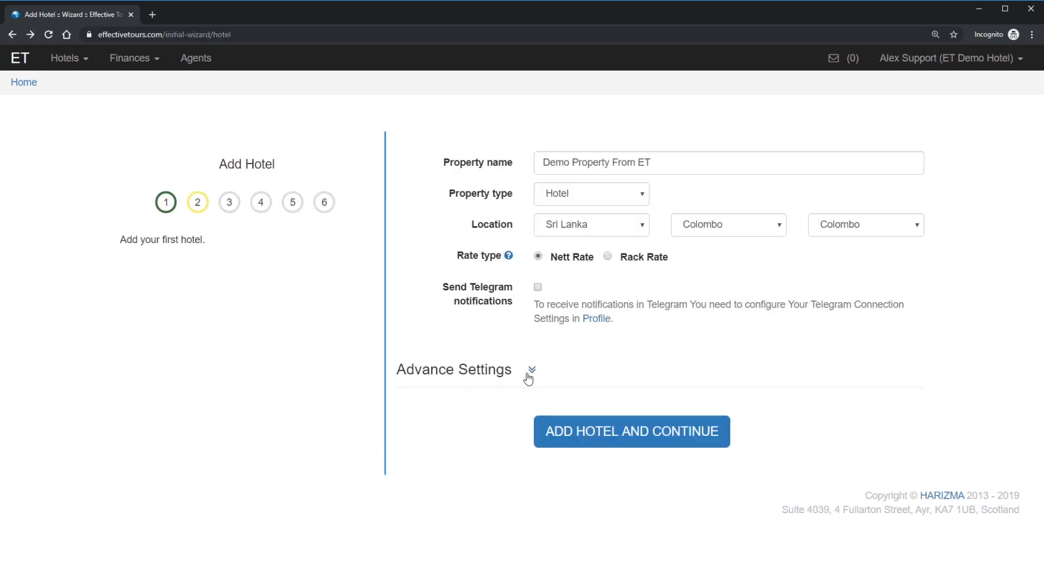
click(531, 370)
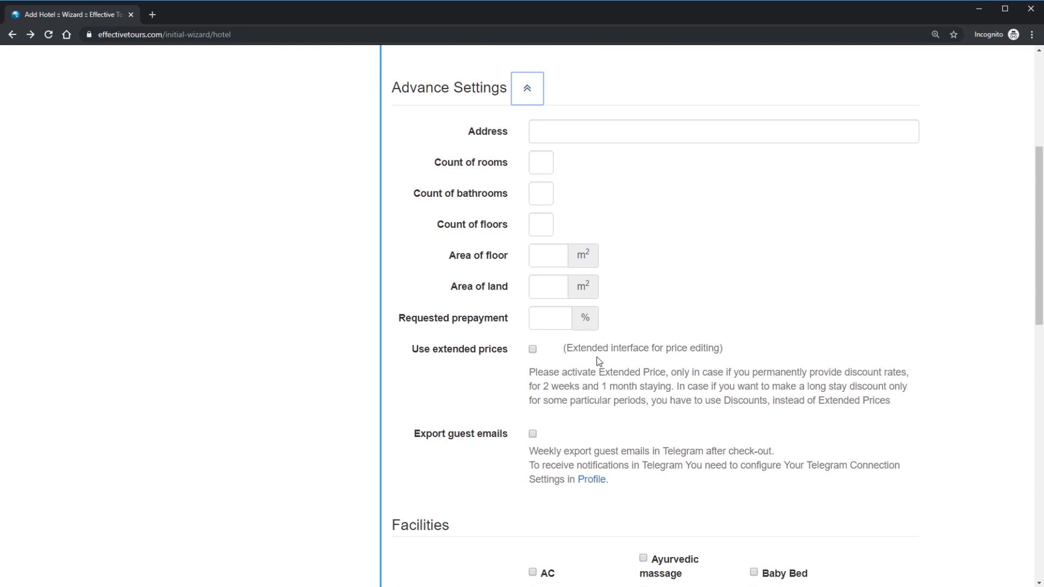
scroll(down, 3)
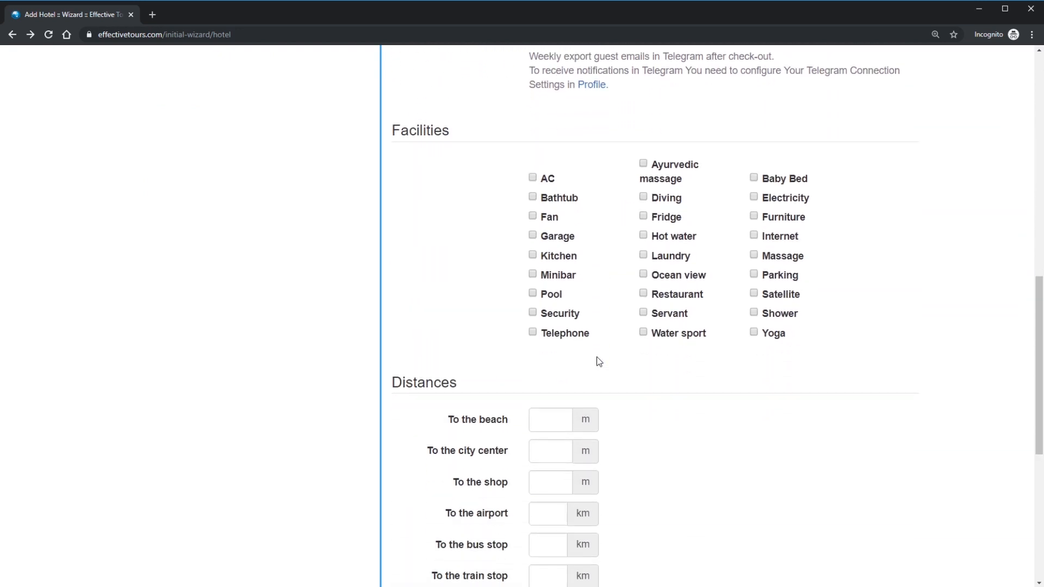
scroll(down, 3)
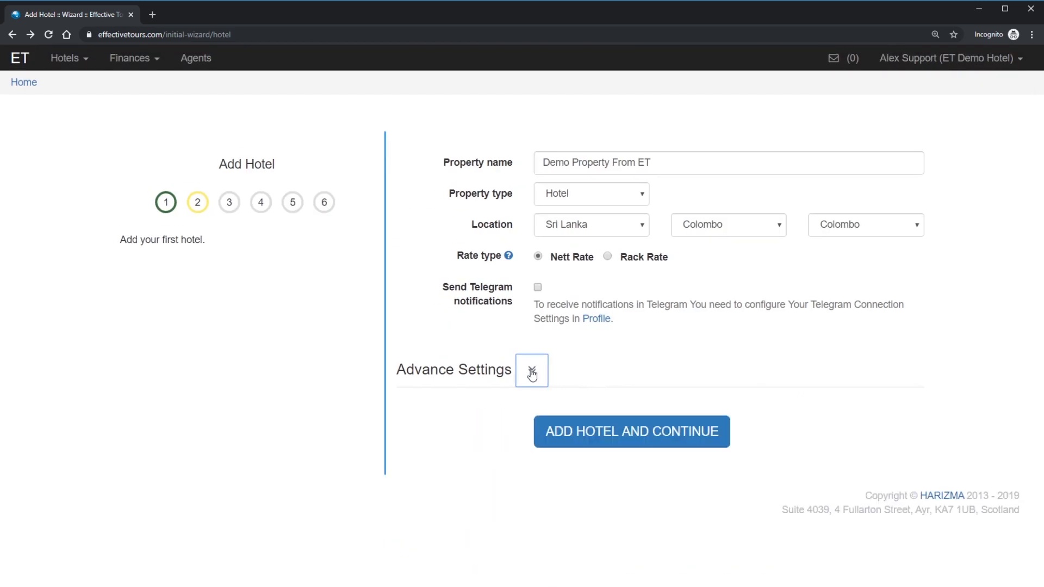
click(630, 432)
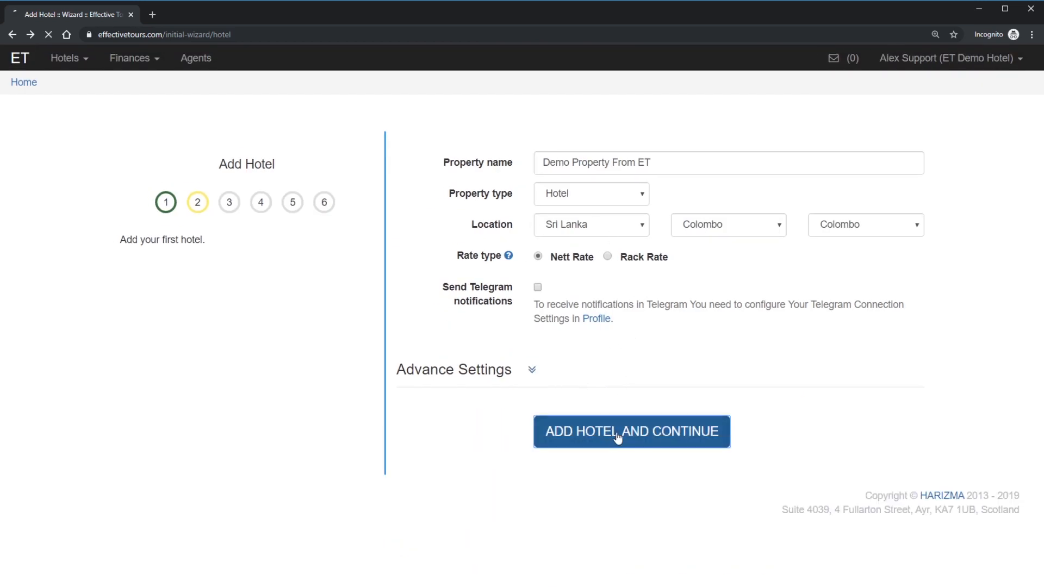
- Add the hotel, read the Terminology page and continue to Room Type Setup
click(630, 431)
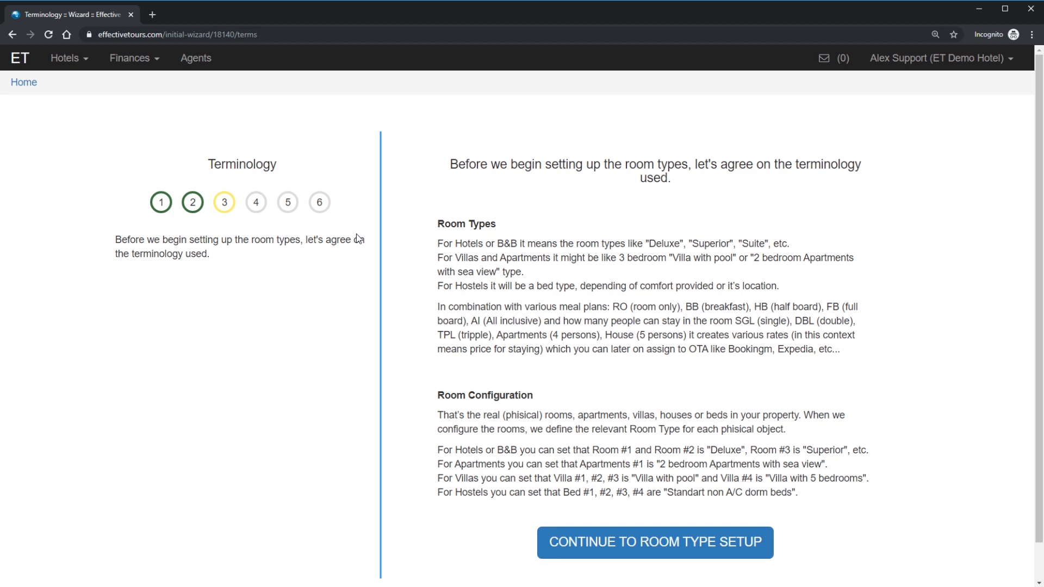
mouse_move(470, 228)
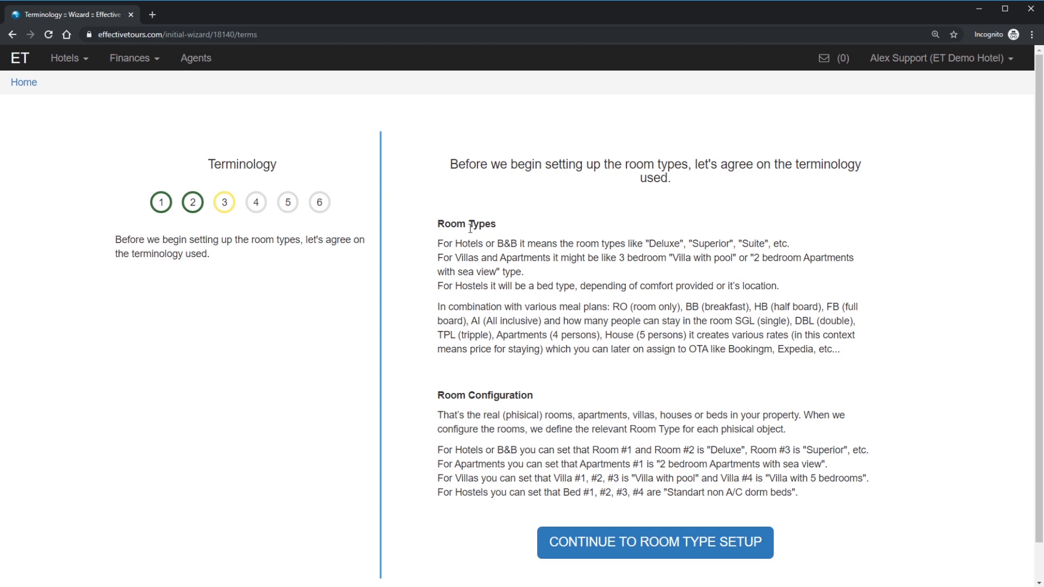
mouse_move(576, 239)
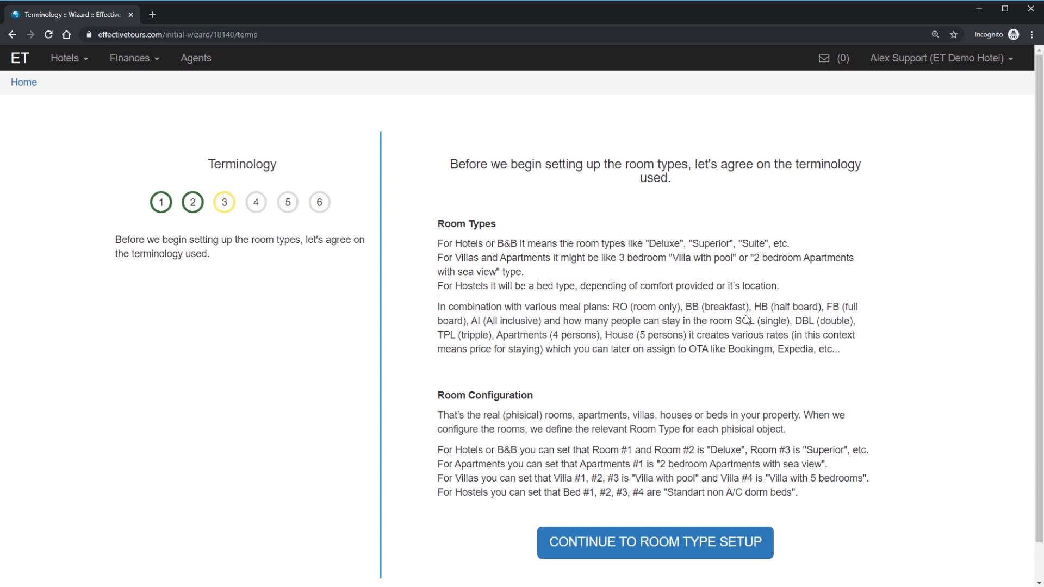
mouse_move(686, 287)
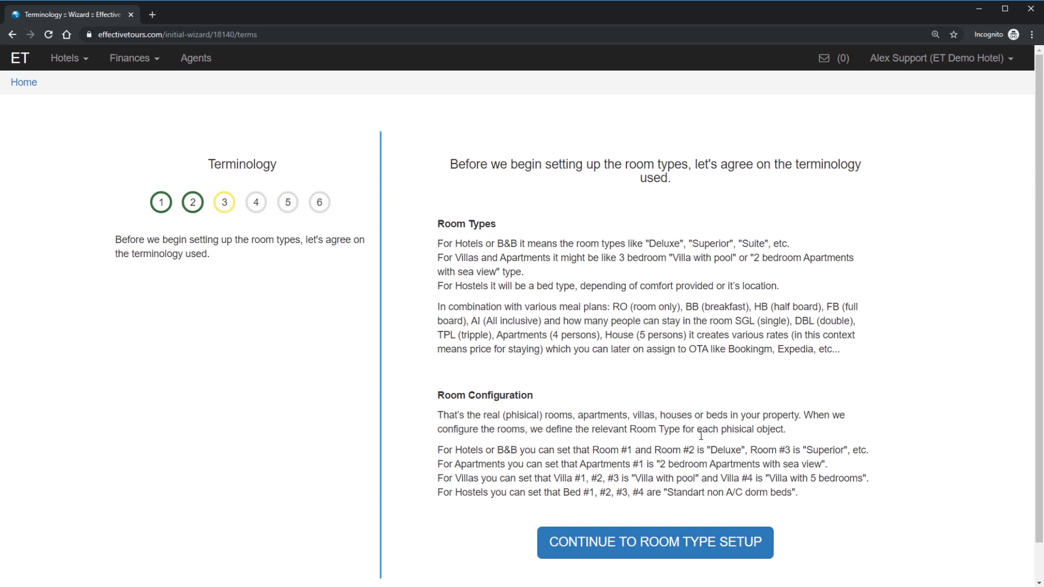
mouse_move(675, 523)
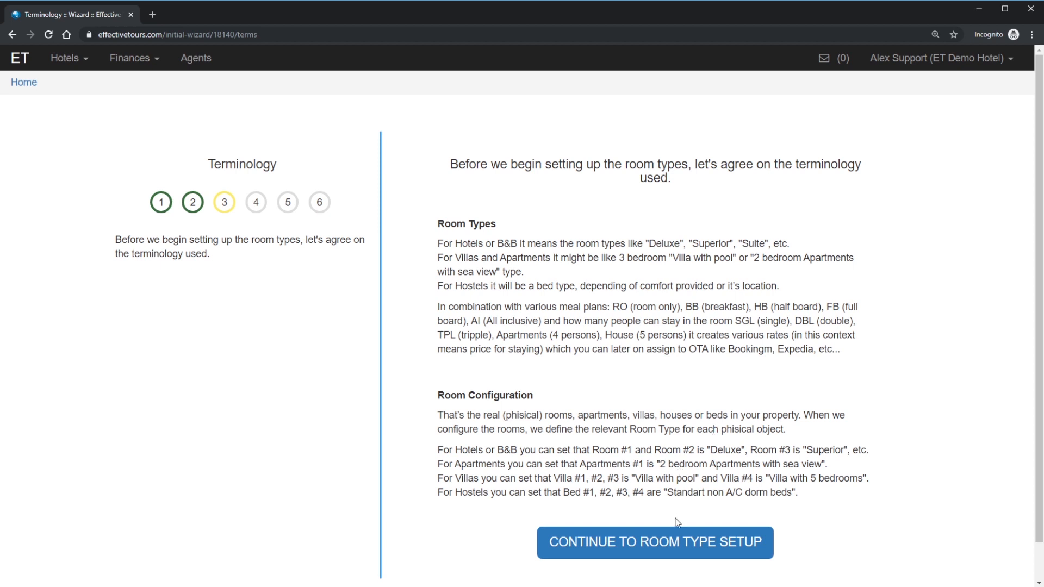
mouse_move(674, 540)
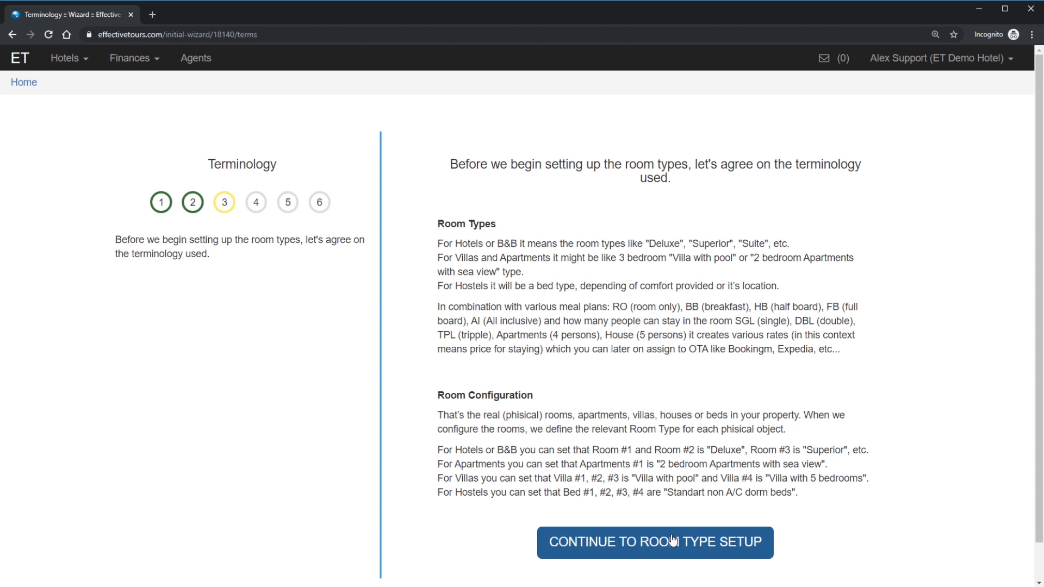
mouse_move(670, 542)
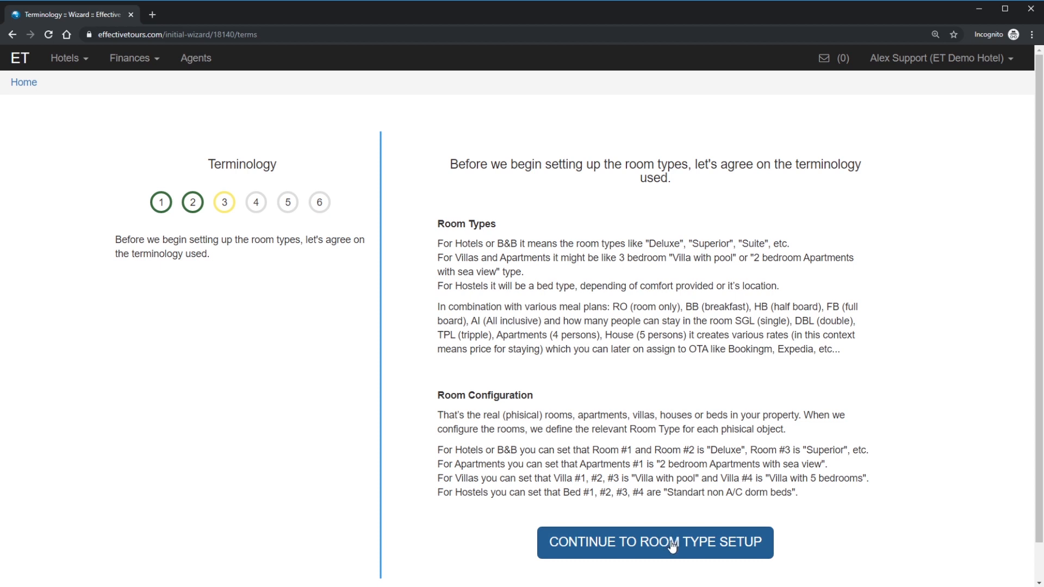
click(654, 542)
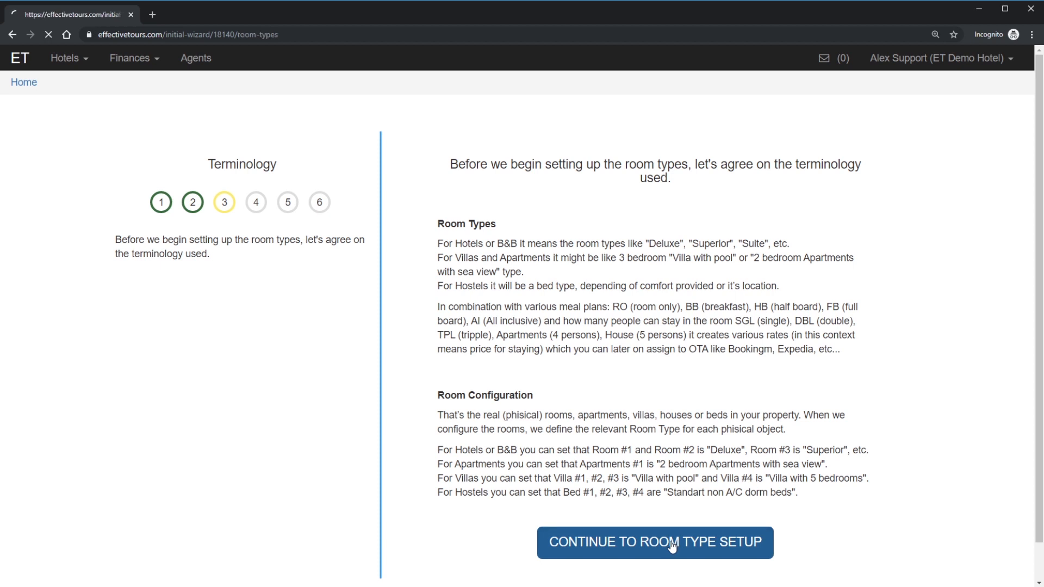
- Enter 'Standart room' as the name of the first room type
click(653, 541)
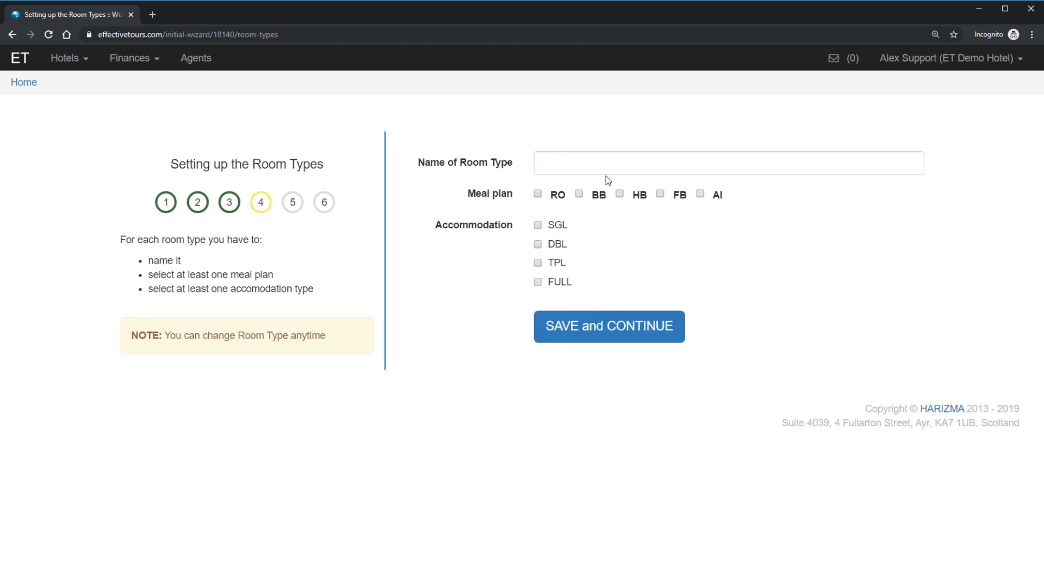
click(728, 162)
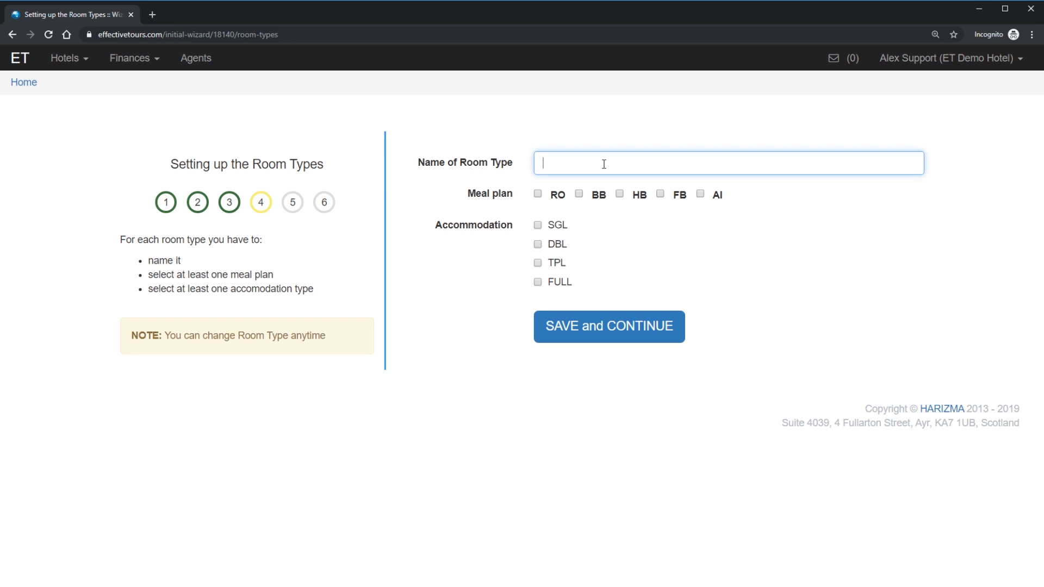
text(R)
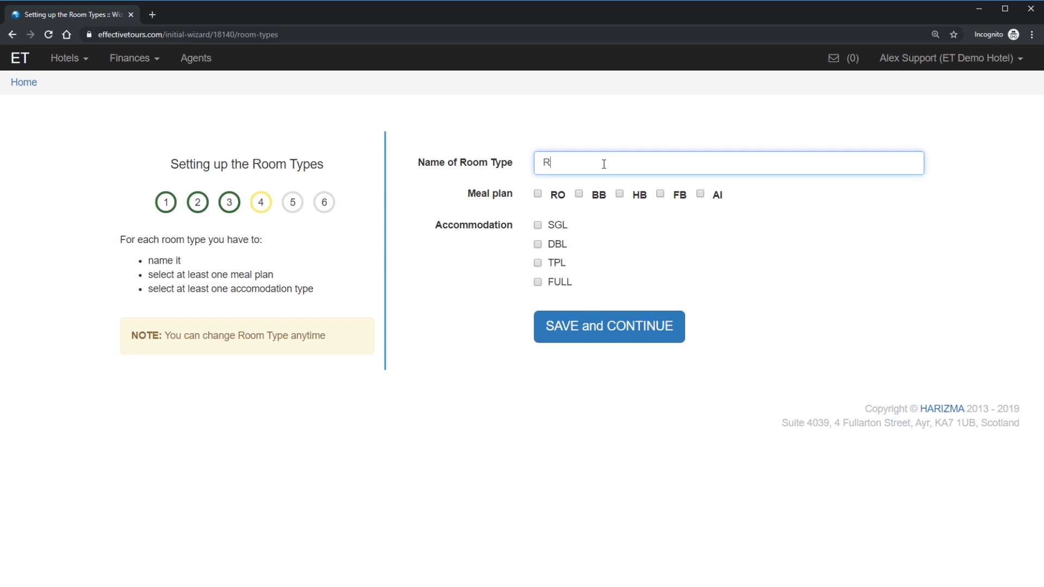
key(Backspace)
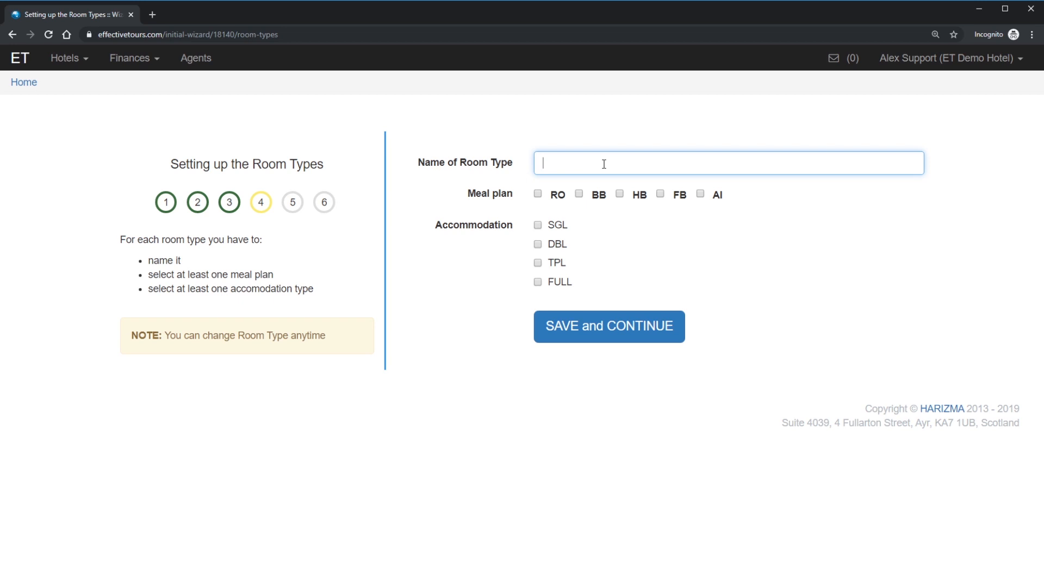
text(Standa)
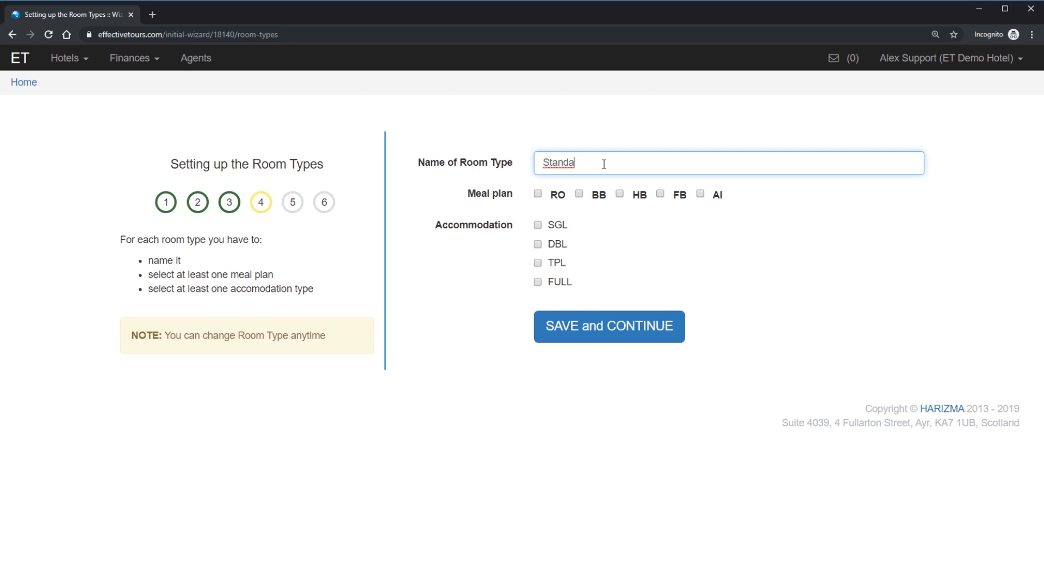
text(rt ro)
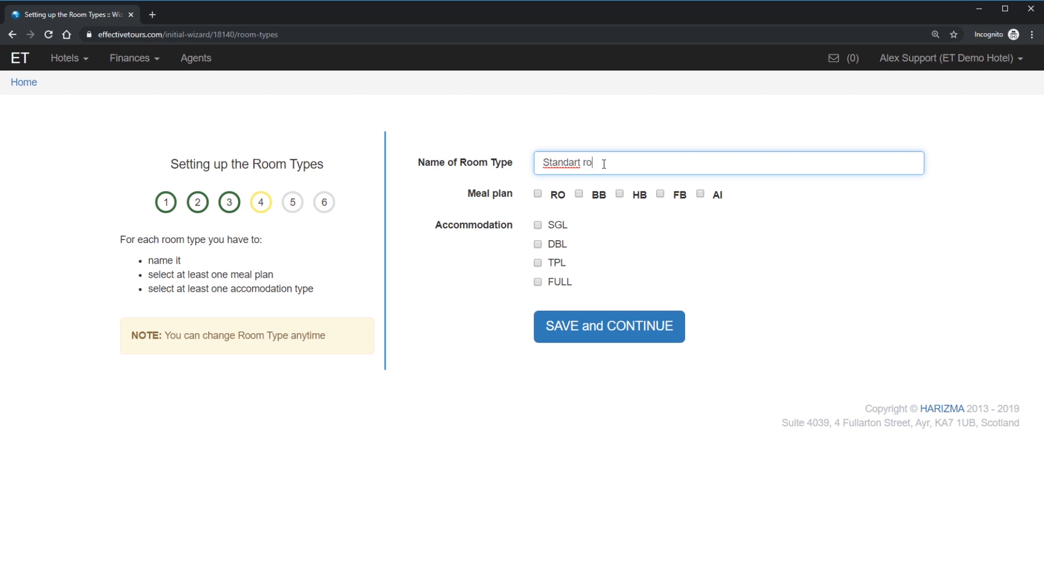
text(om)
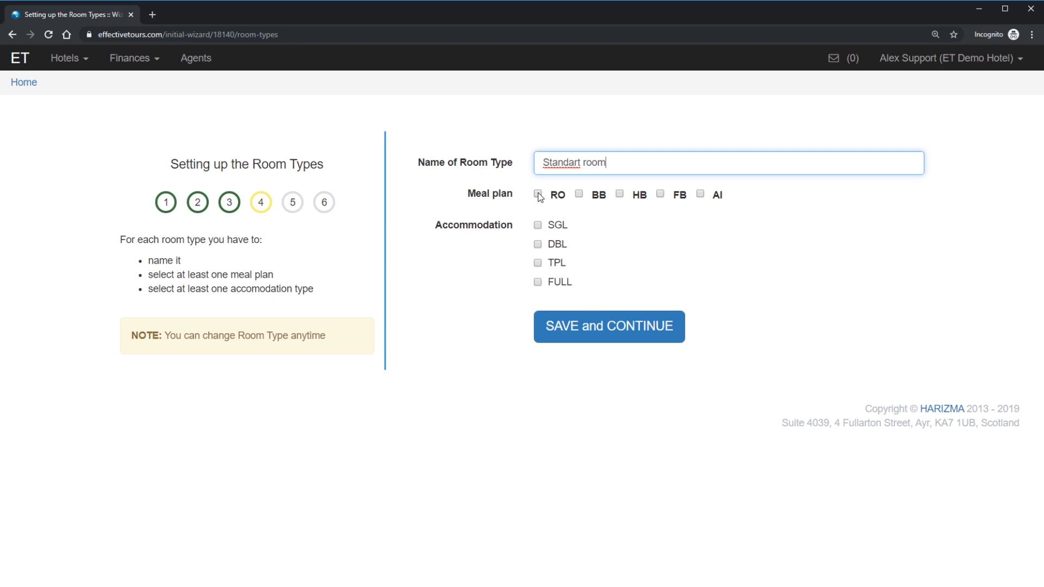
- Tick RO and BB meal plans plus DBL and SGL accommodation, and save the room type
click(537, 193)
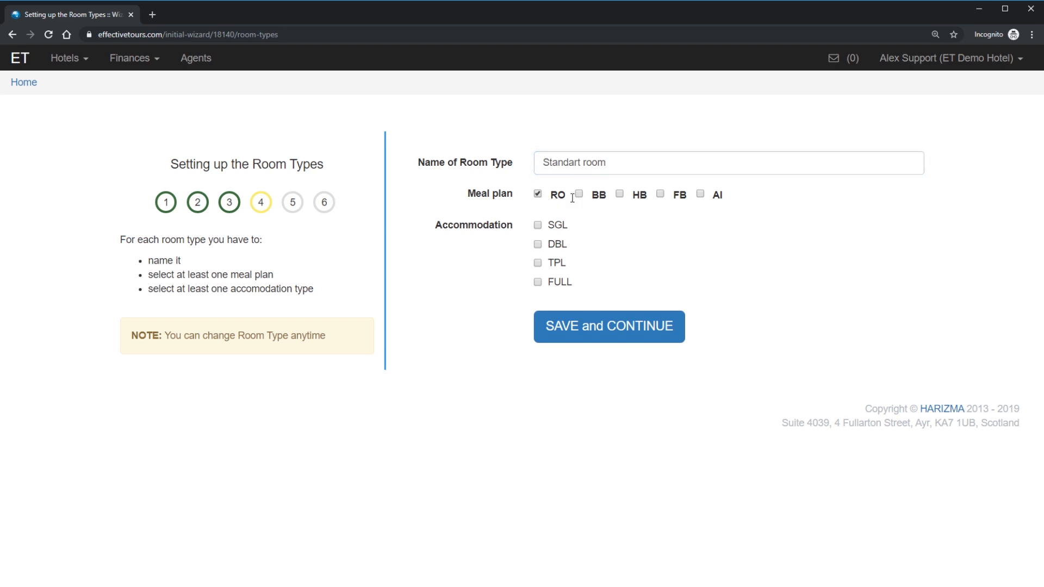
mouse_move(583, 198)
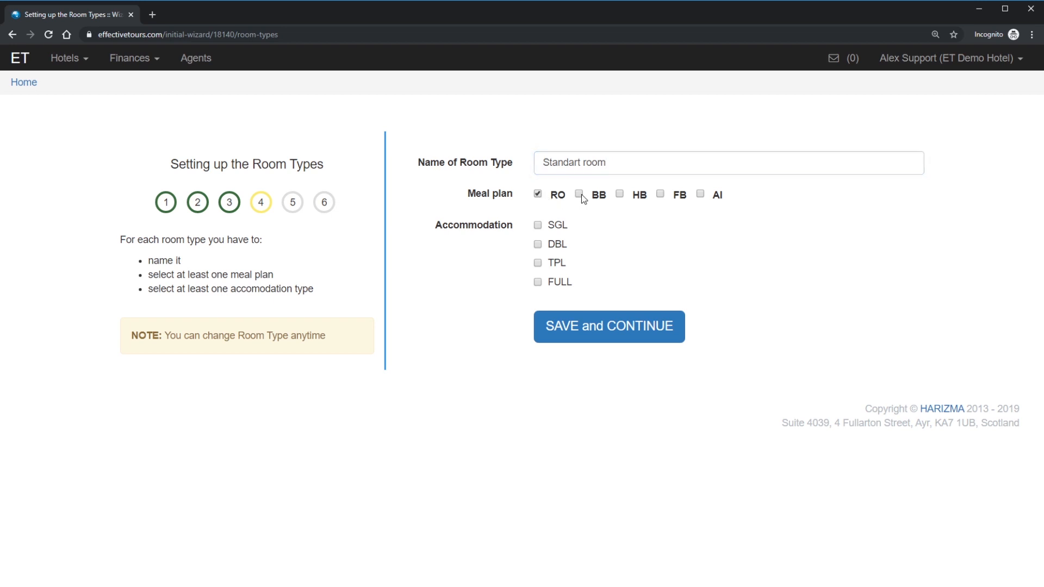
click(578, 194)
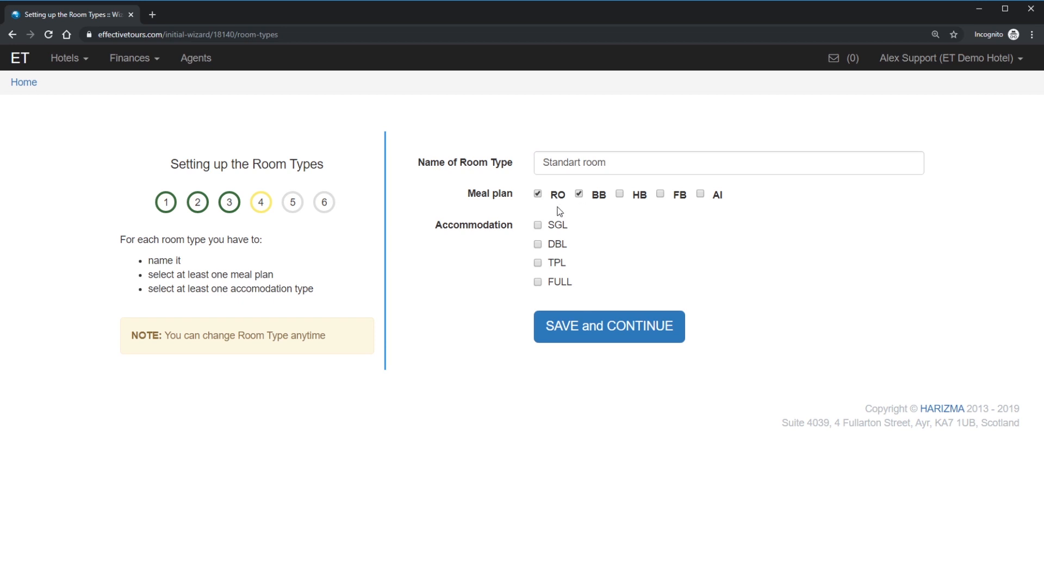
mouse_move(545, 248)
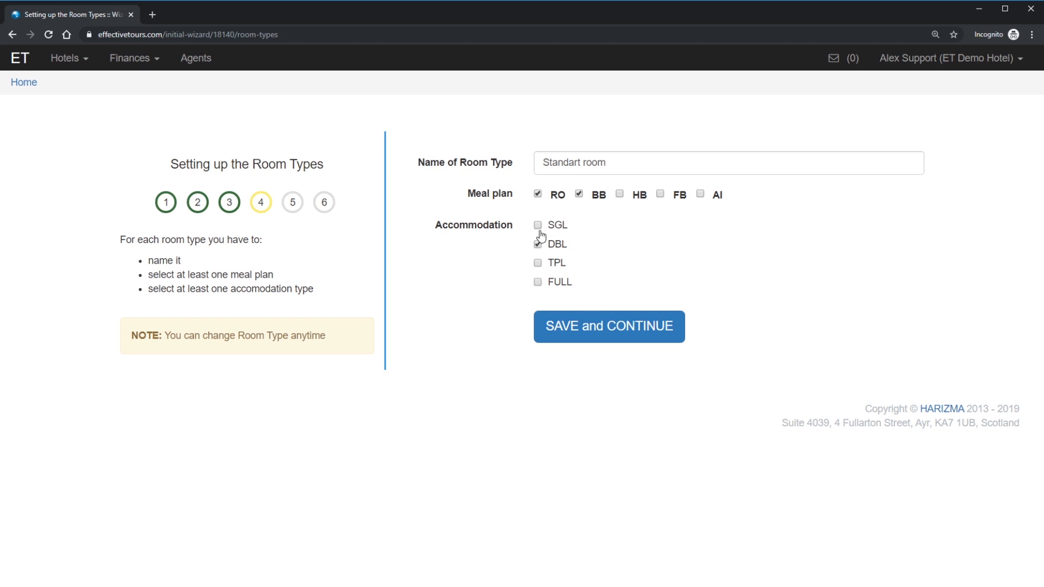
click(537, 244)
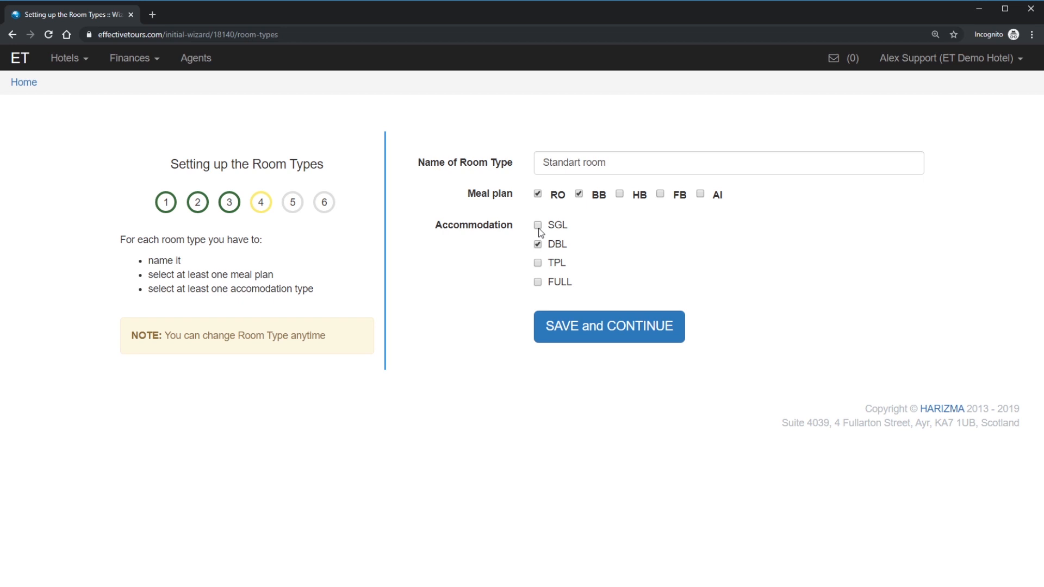
click(537, 225)
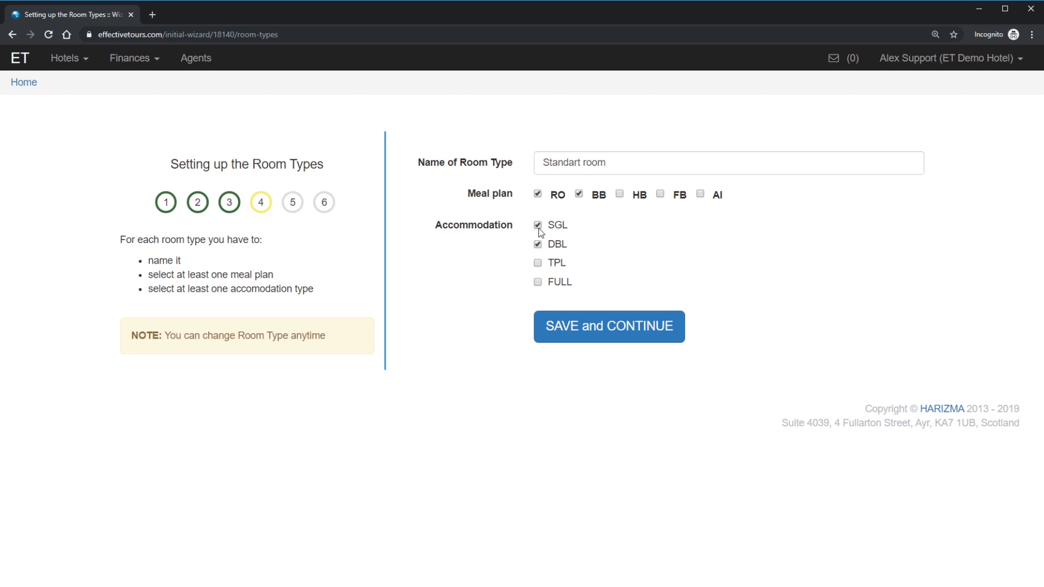
mouse_move(553, 254)
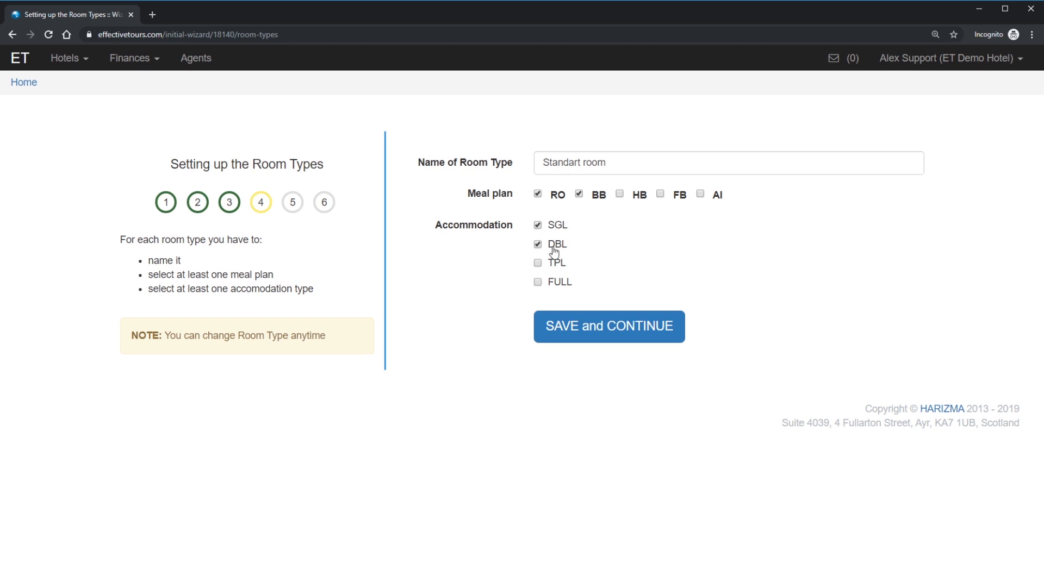
mouse_move(588, 326)
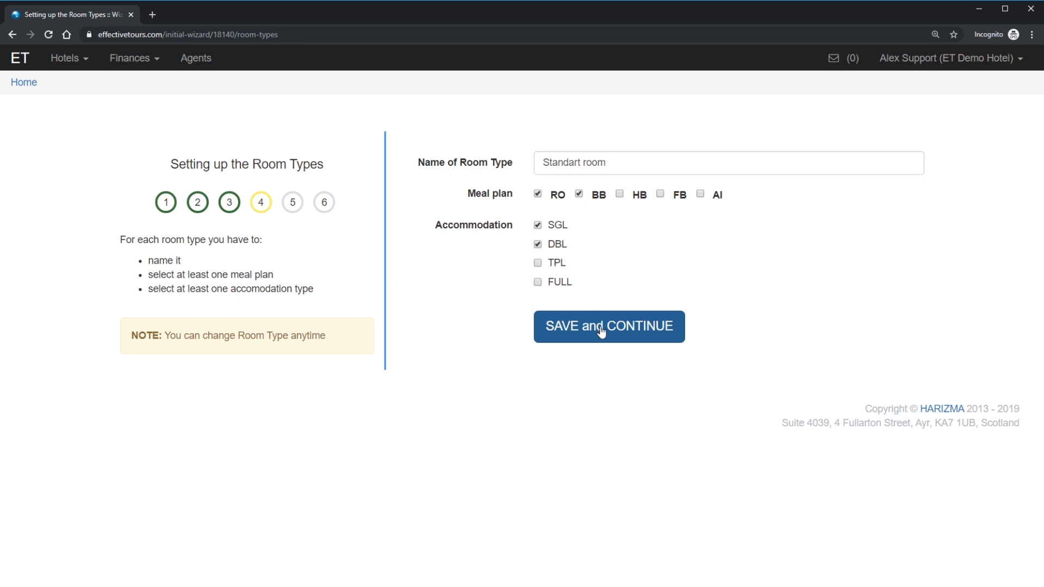
click(608, 326)
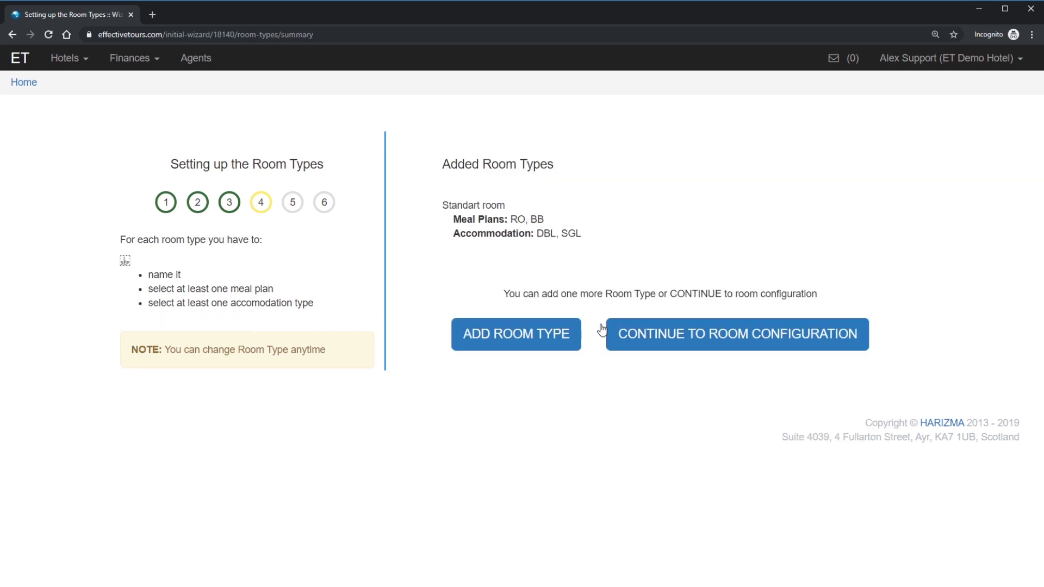
mouse_move(633, 316)
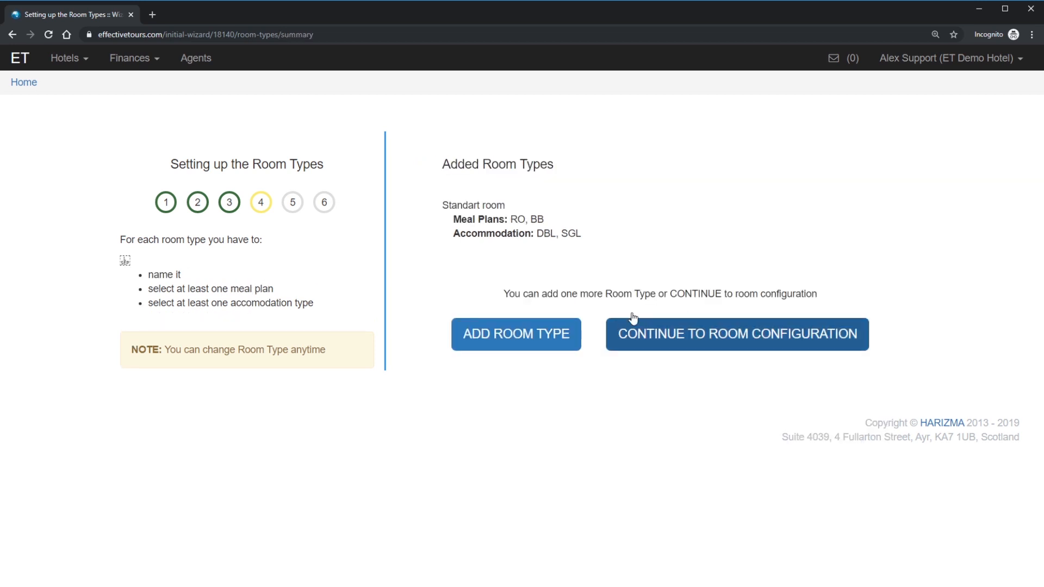
mouse_move(524, 209)
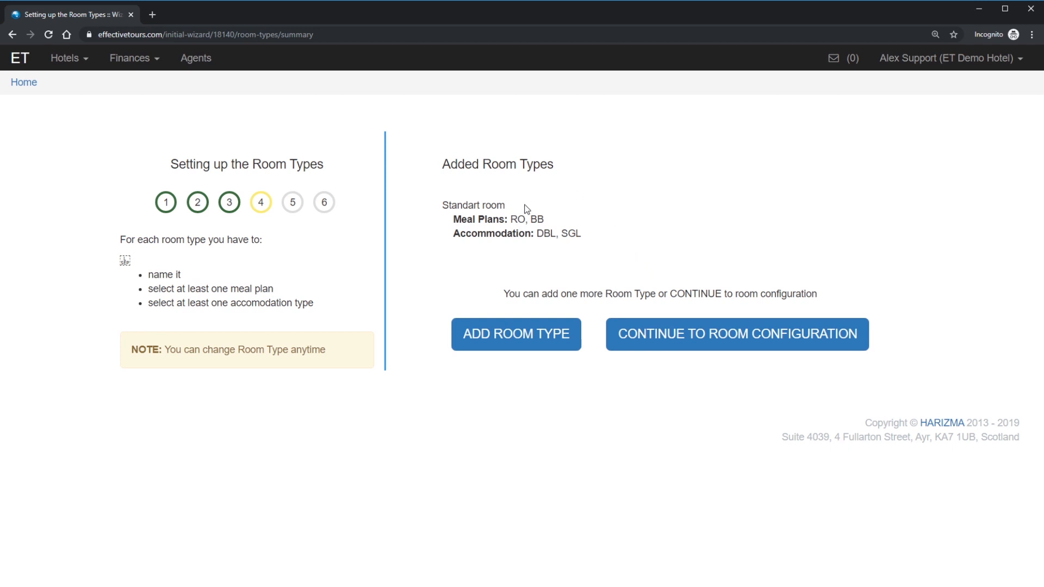
mouse_move(541, 285)
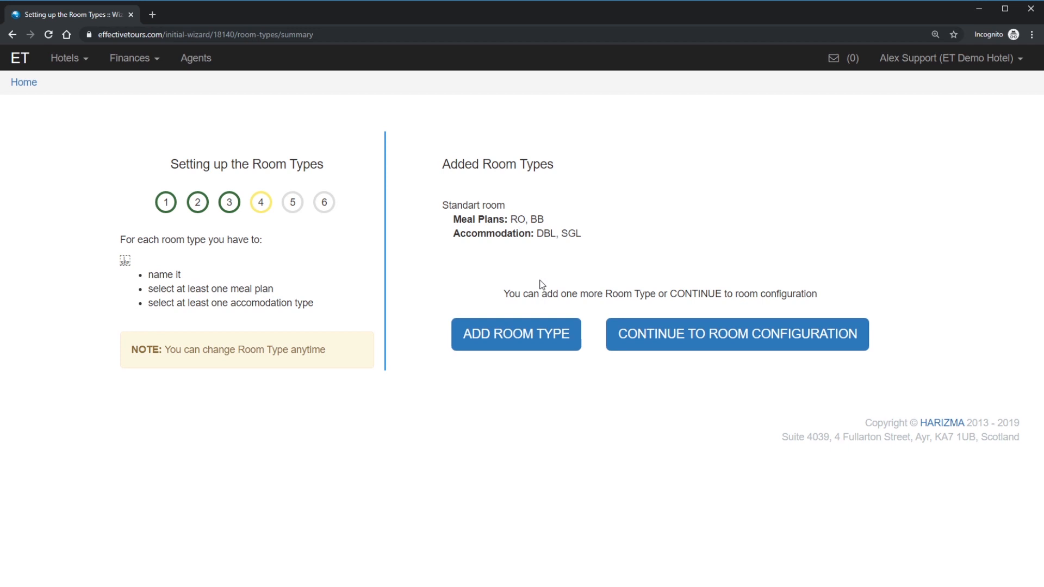
mouse_move(587, 286)
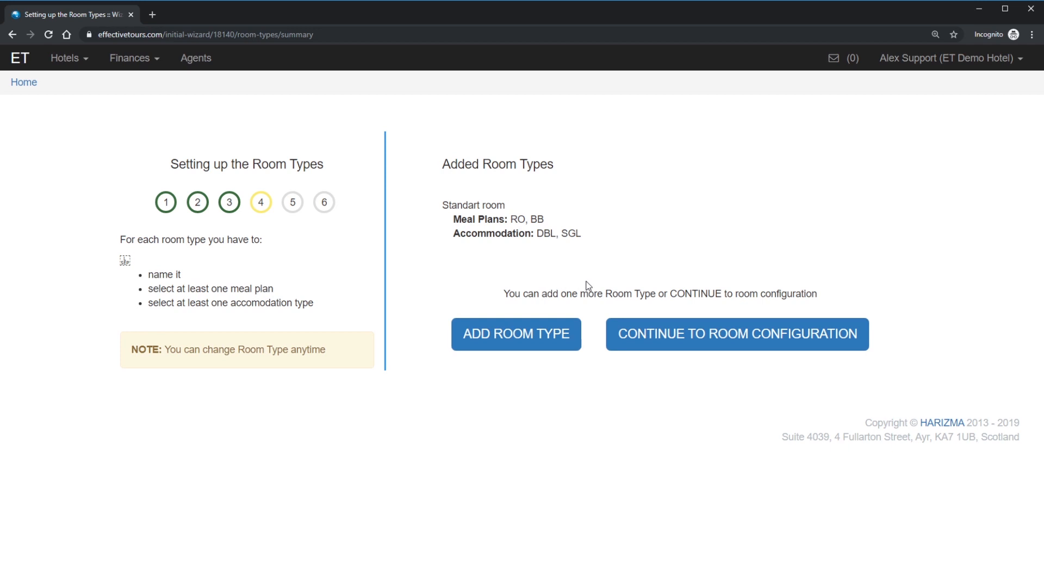
mouse_move(705, 333)
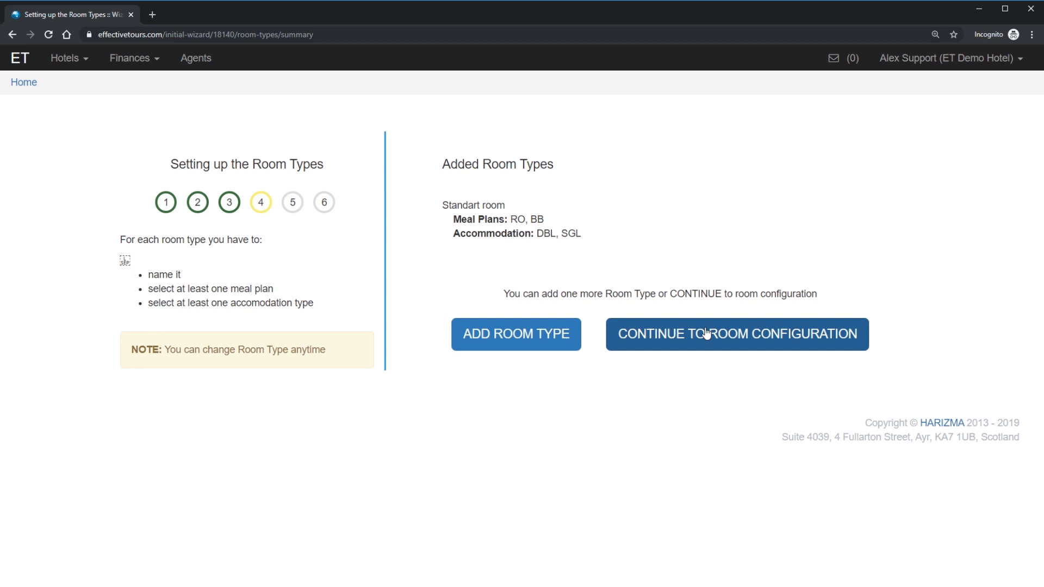
- Start adding another room type from the Added Room Types summary
click(515, 333)
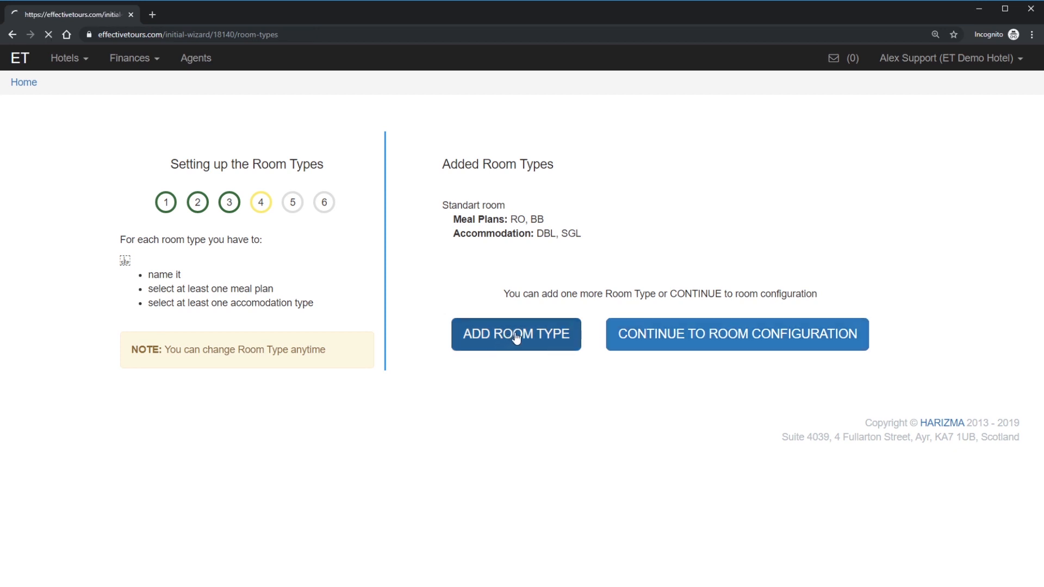
- Create the Deluxe room type with its meal/accommodation option and save it
click(515, 334)
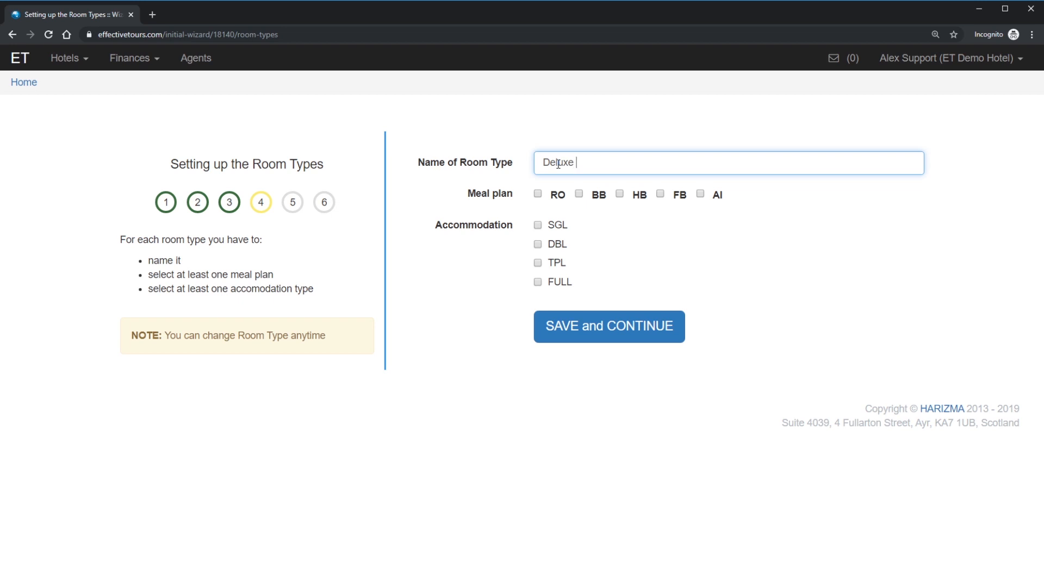
click(538, 194)
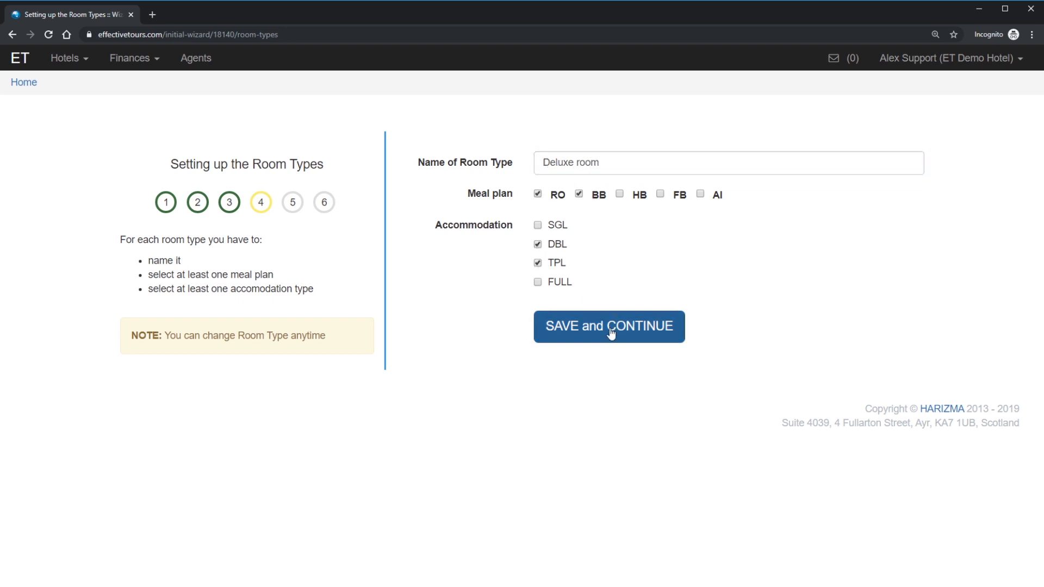
click(607, 326)
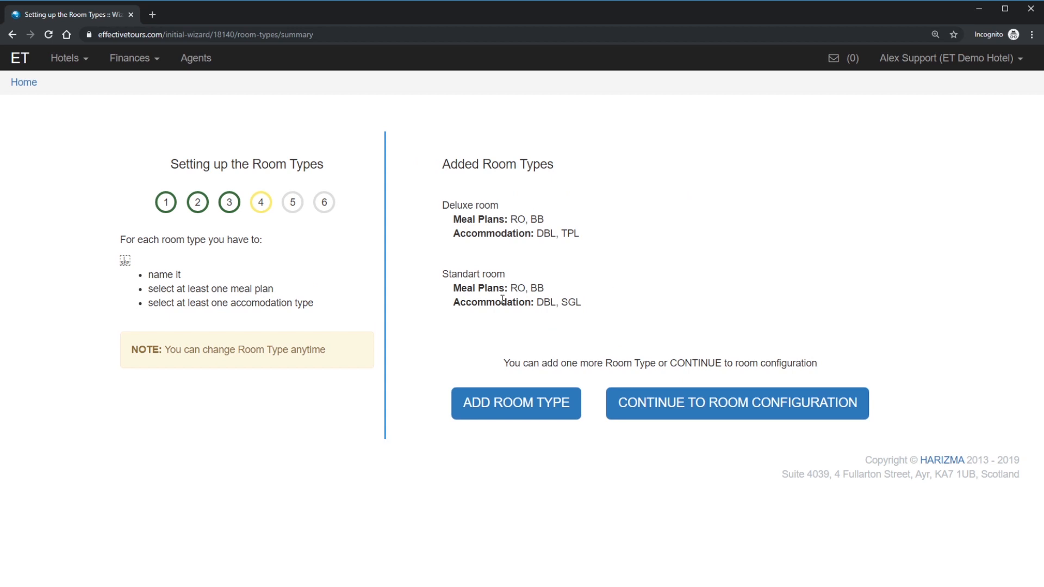
- Create the Family room type with its meal/accommodation option and save it
click(516, 403)
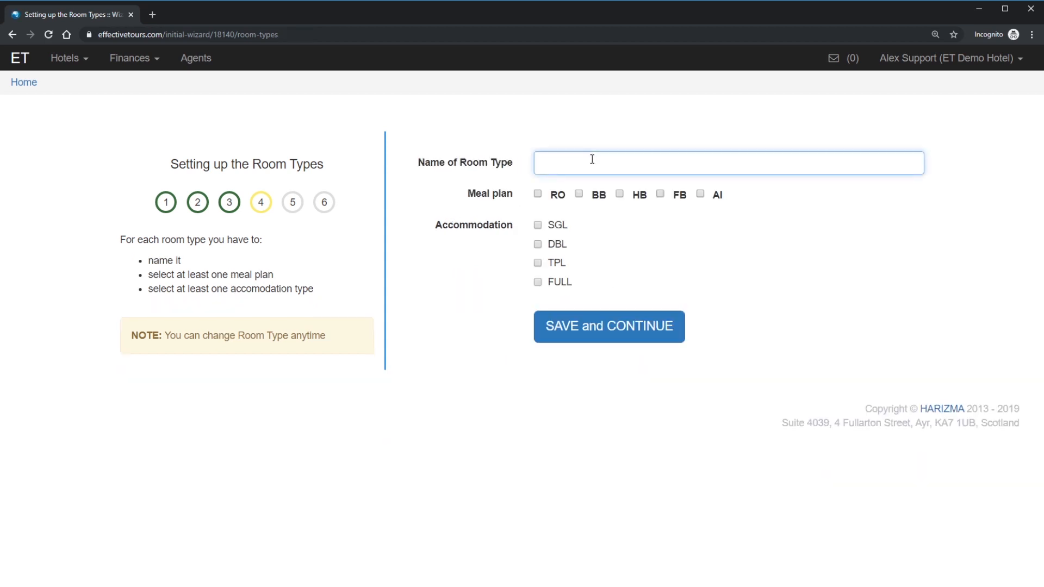
text(Family r)
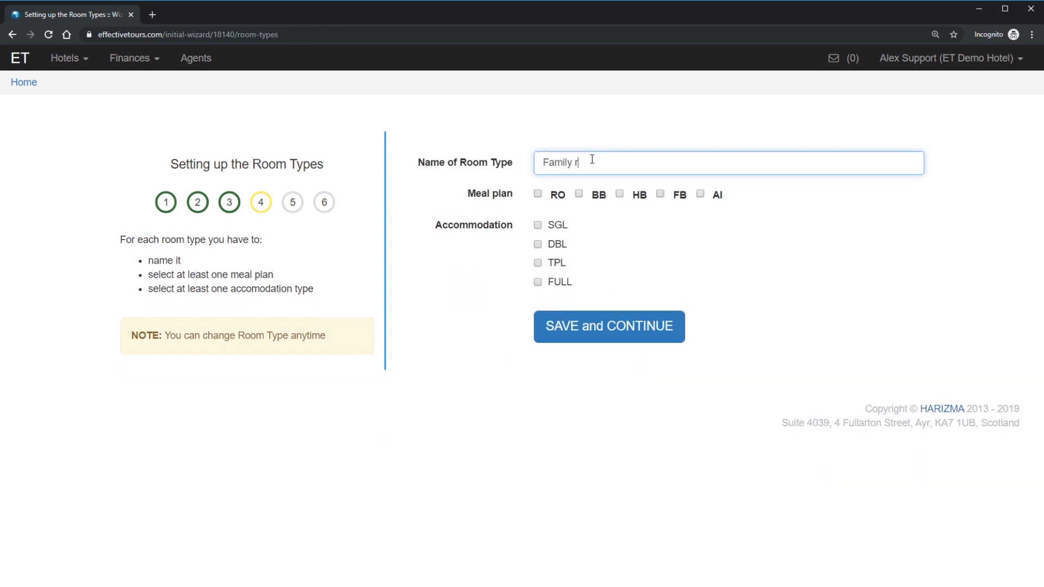
click(538, 193)
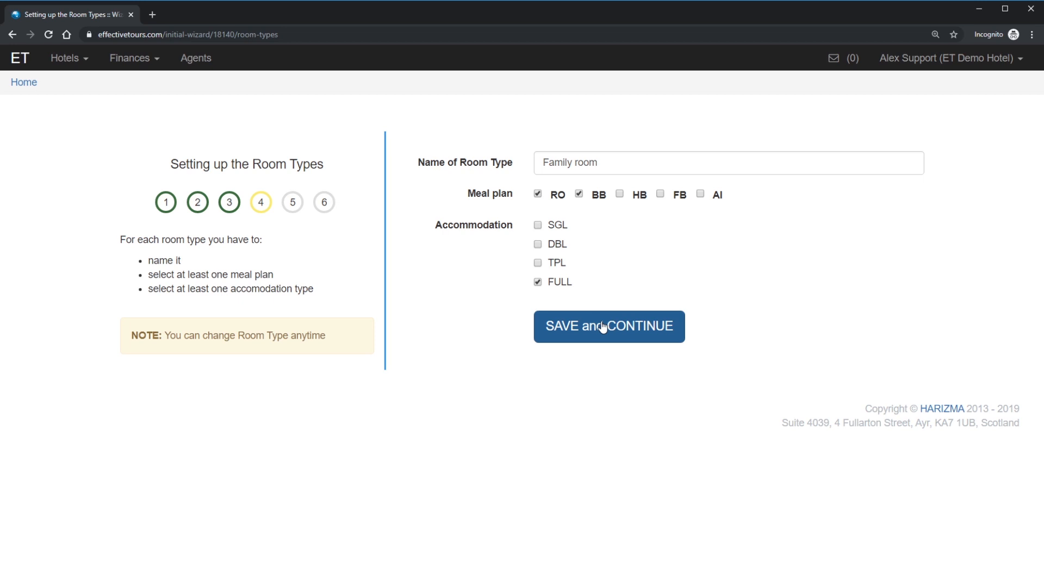
click(607, 326)
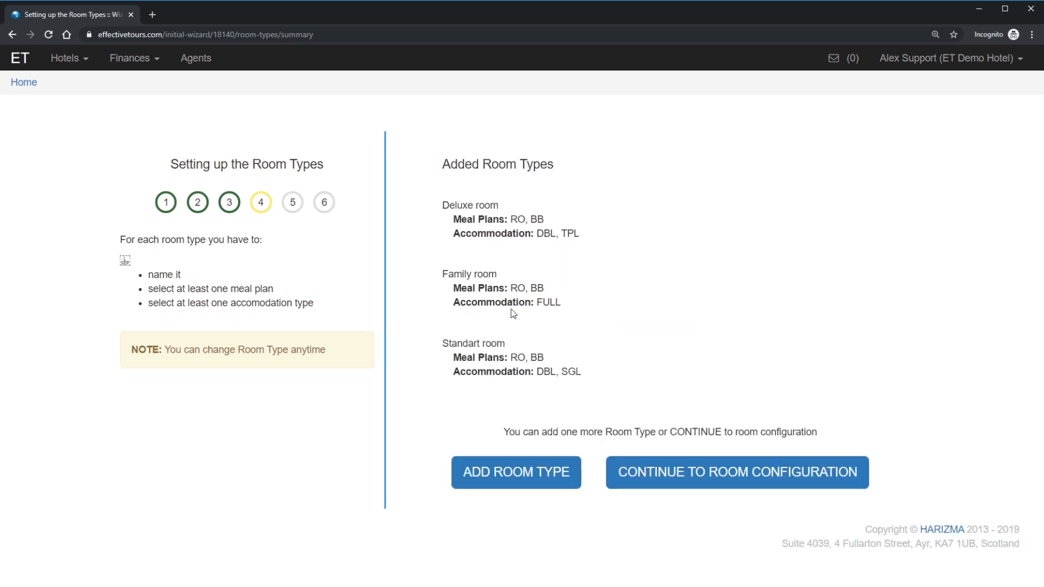
mouse_move(599, 304)
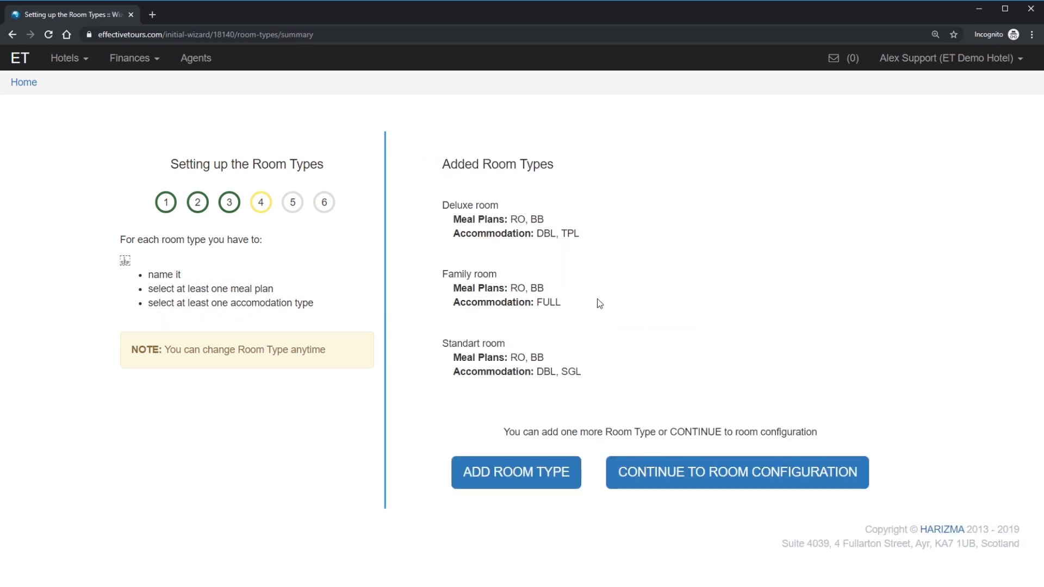
mouse_move(769, 426)
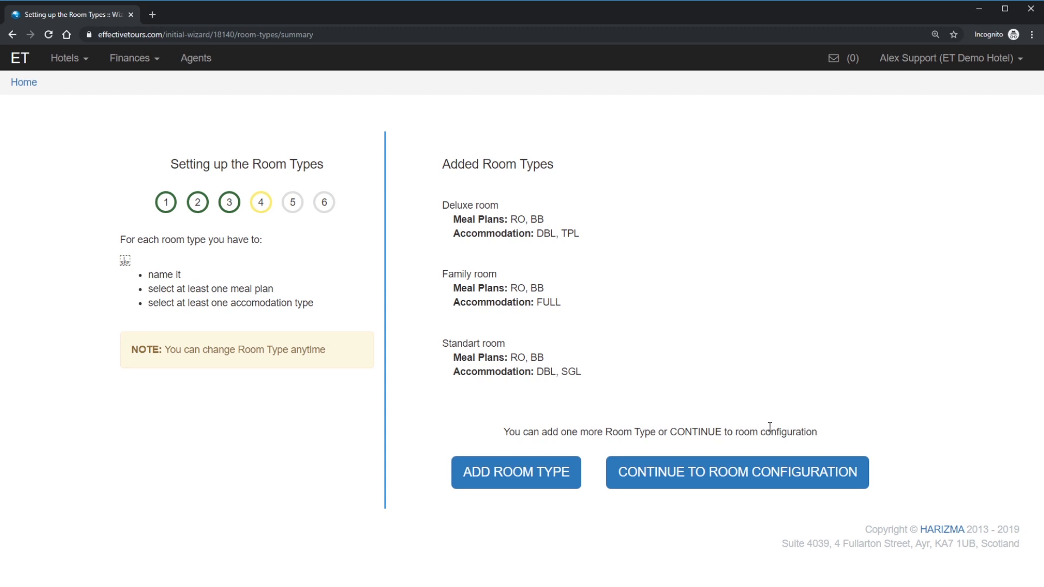
- Set room counts — Deluxe 5, Family 2, Standart 3 — and continue to Room Rates
click(736, 472)
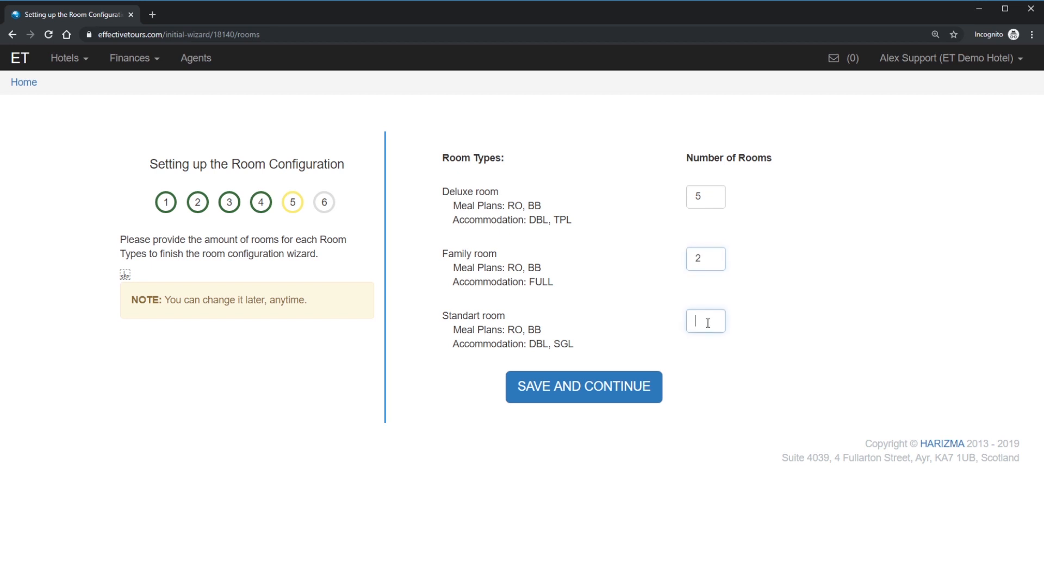
text(3)
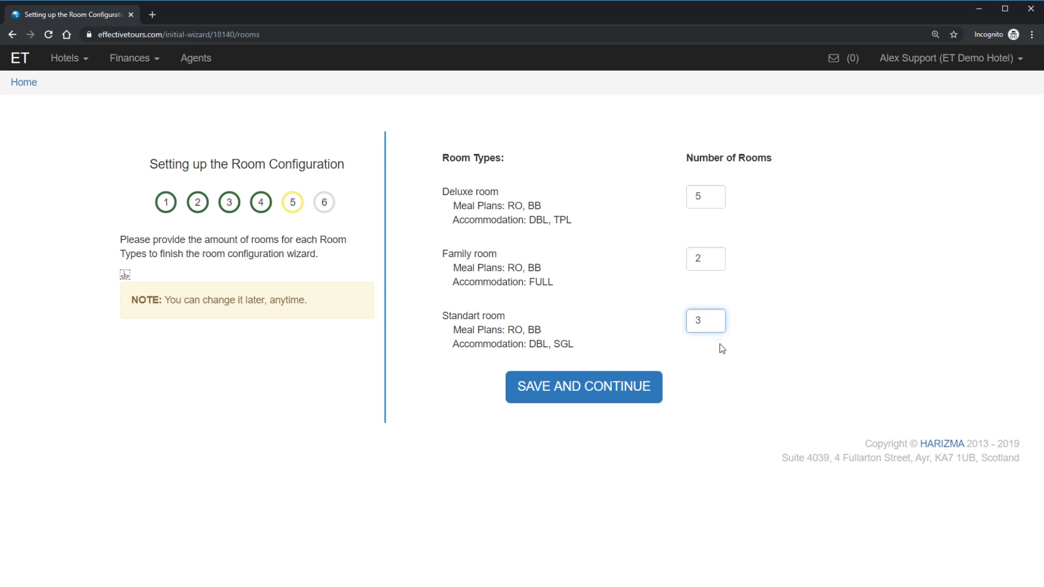
click(583, 387)
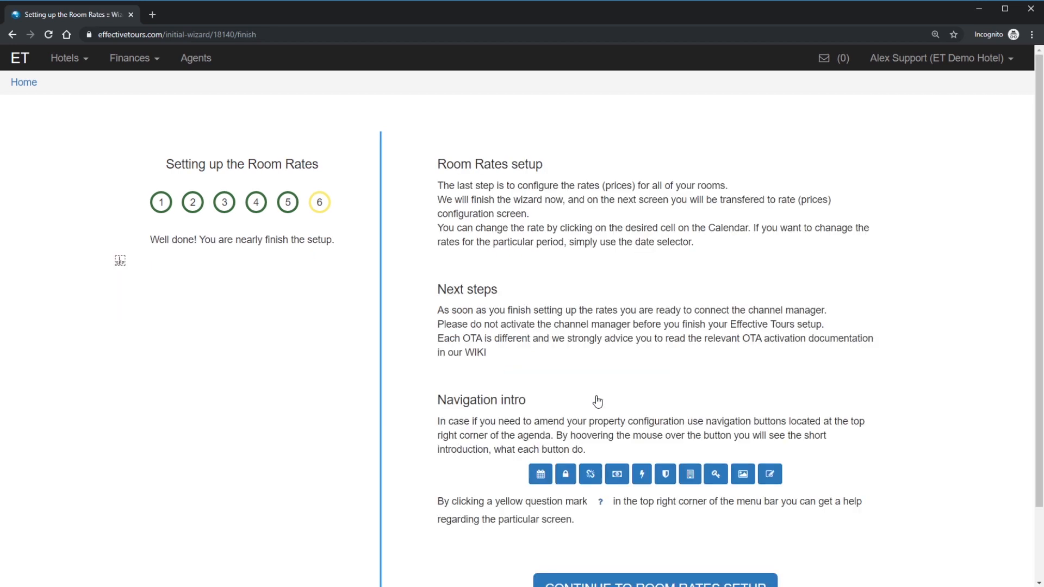
mouse_move(792, 230)
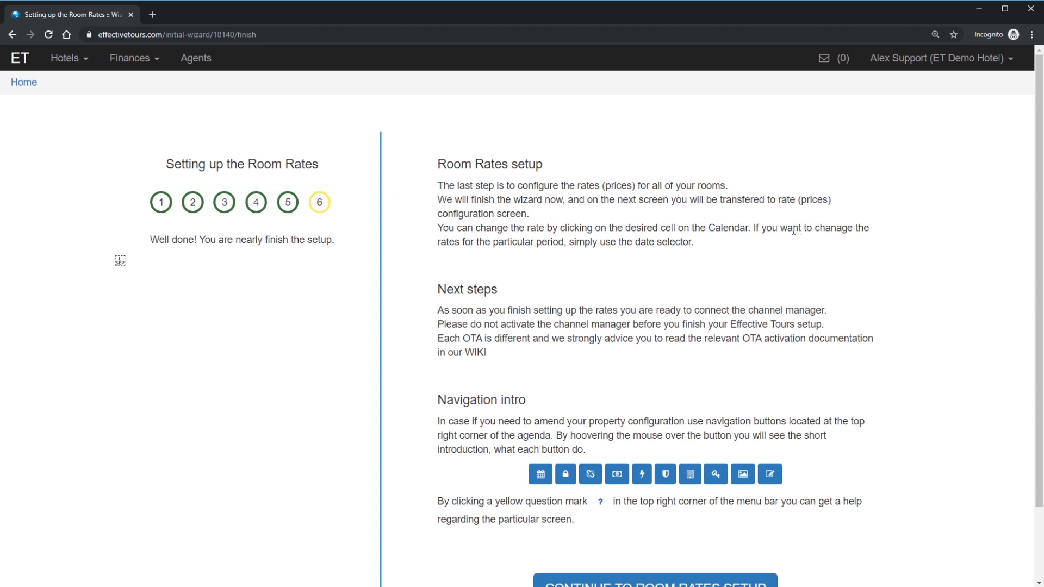
scroll(down, 3)
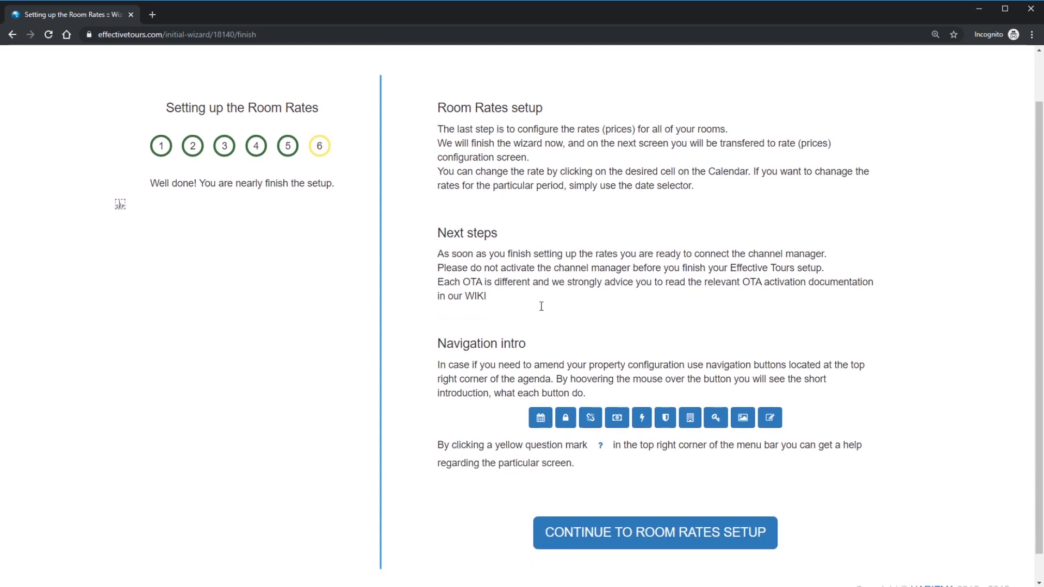